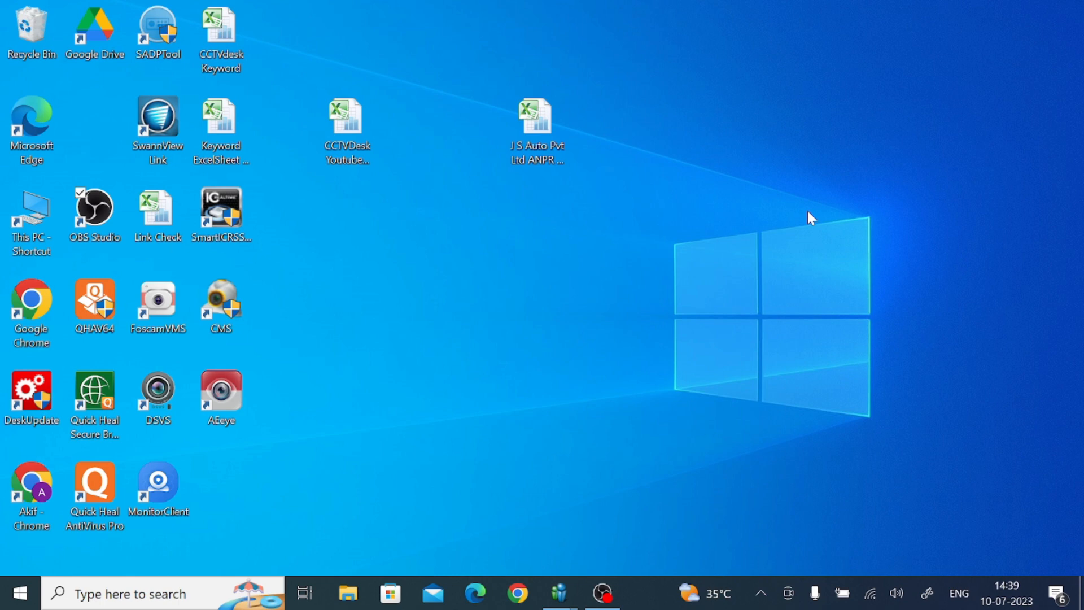
mouse_move(626, 589)
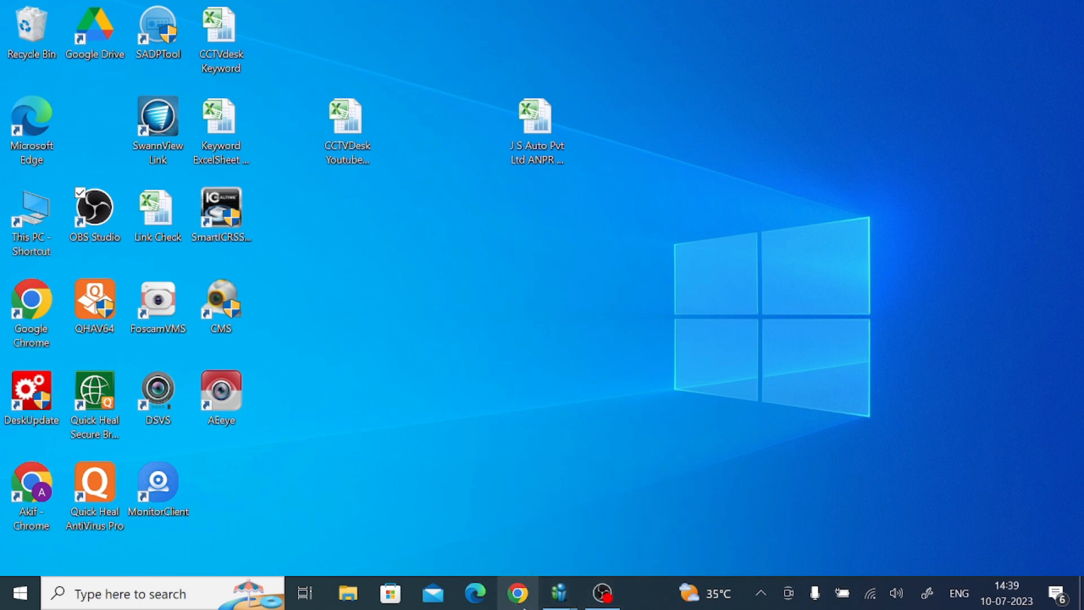
Step: Launch Google Chrome from the desktop so its profile chooser appears
click(515, 593)
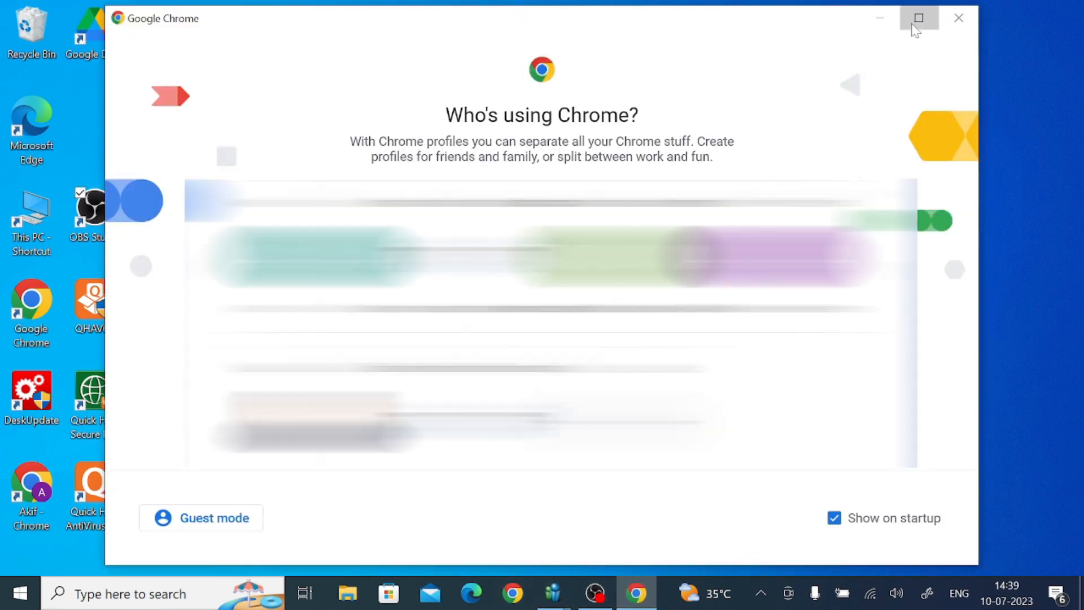
Step: Get past the profile chooser and search 'hi view for pc' to reach the CCTV Desk article
click(919, 18)
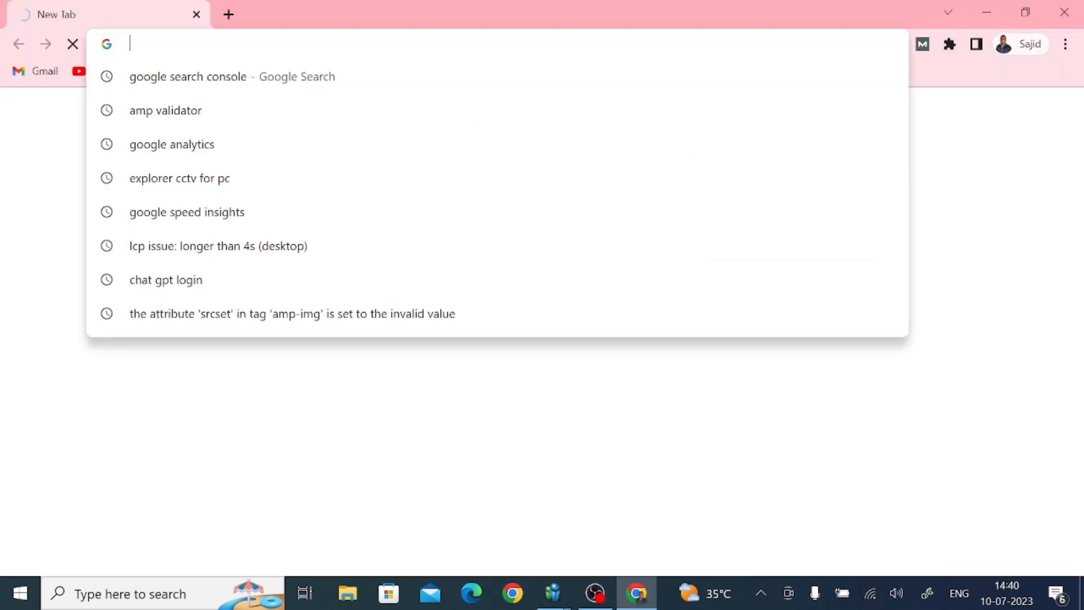
text(hi)
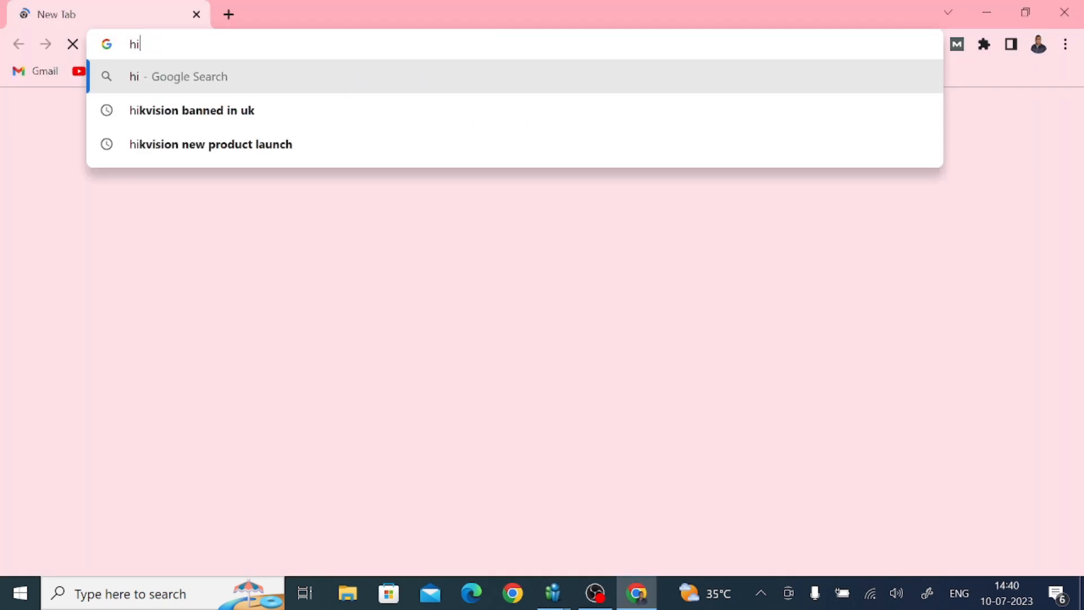
text(w)
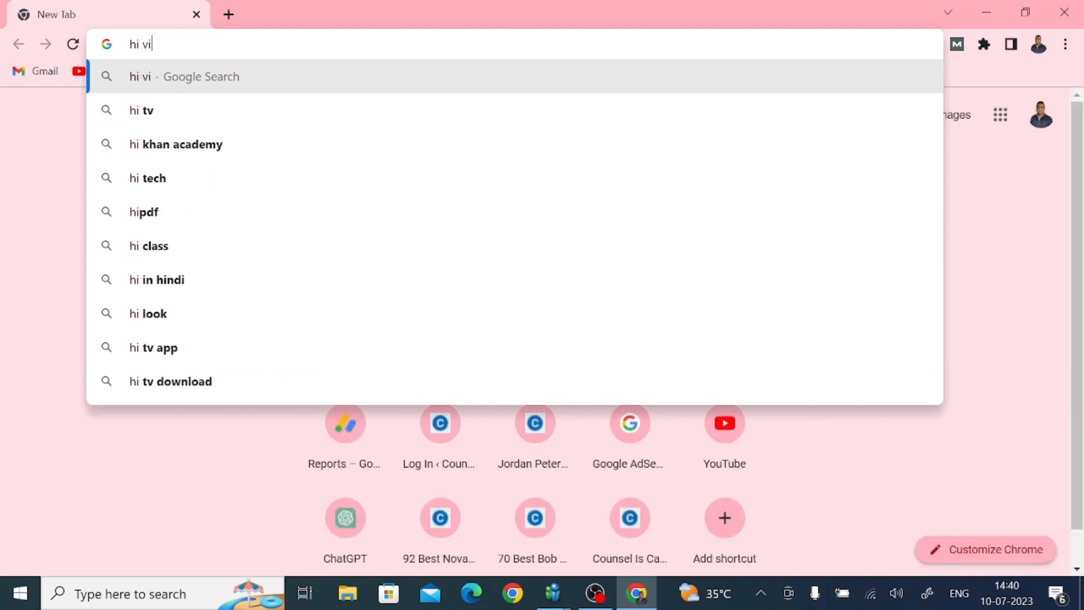
text(ew f)
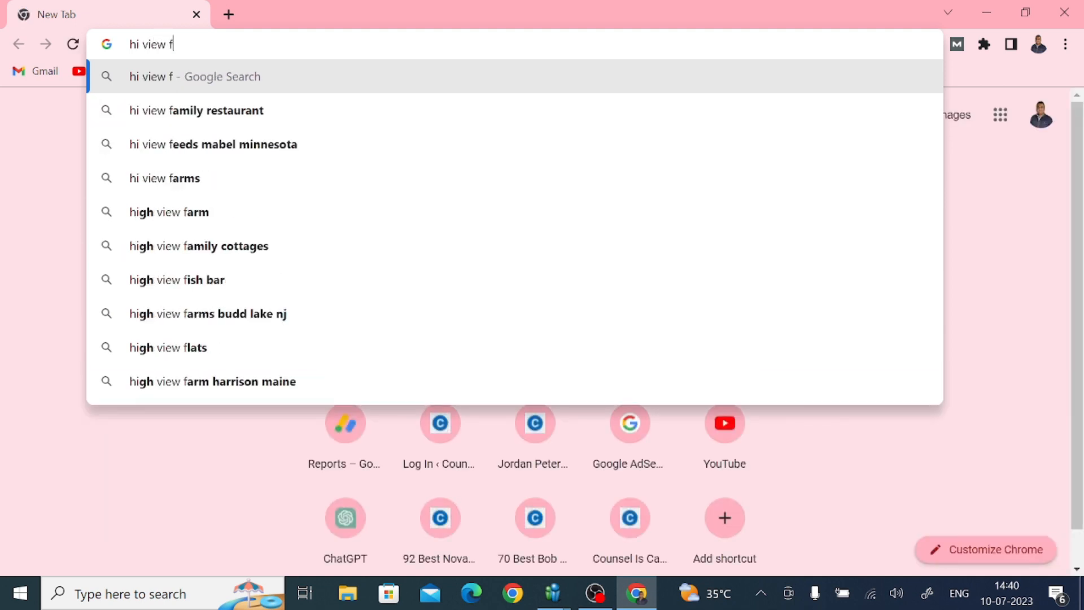
text(or p)
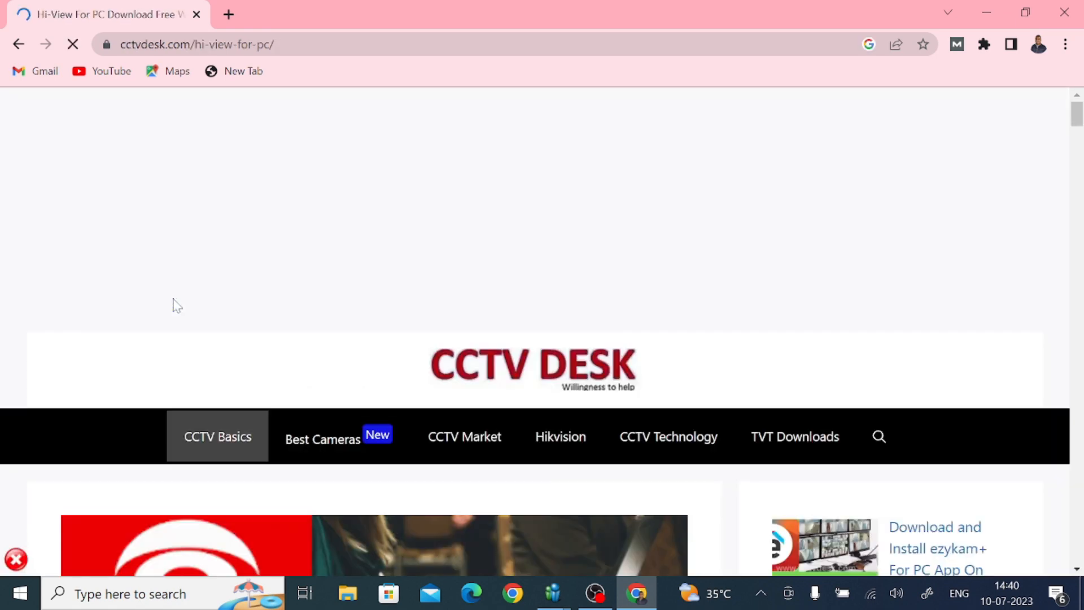
Step: Scroll to the article's 'Download Hi-View for PC' button and follow it to Google Drive
scroll(down, 3)
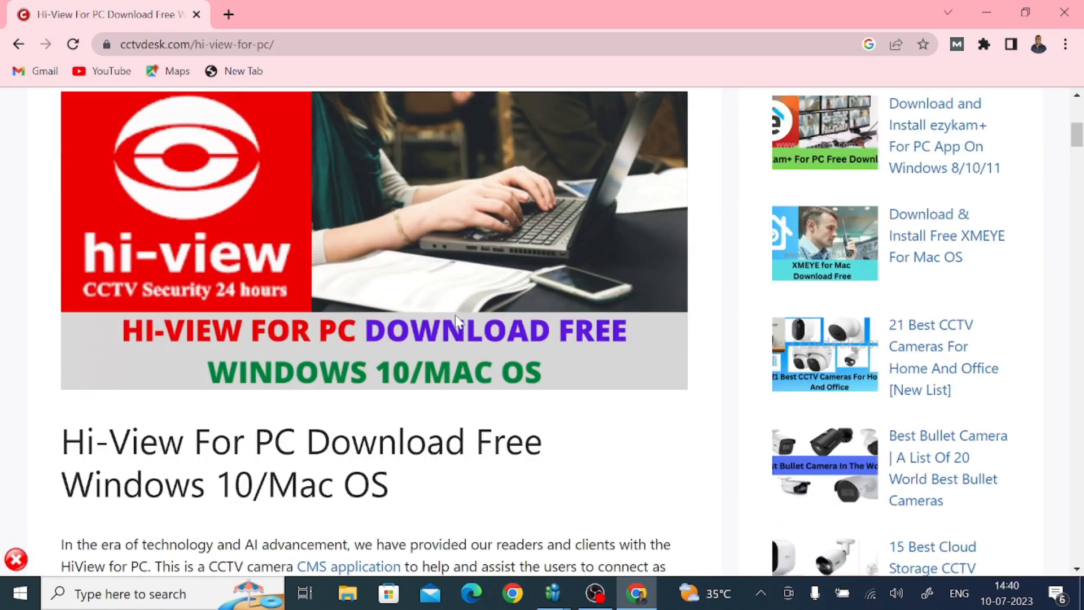
scroll(down, 3)
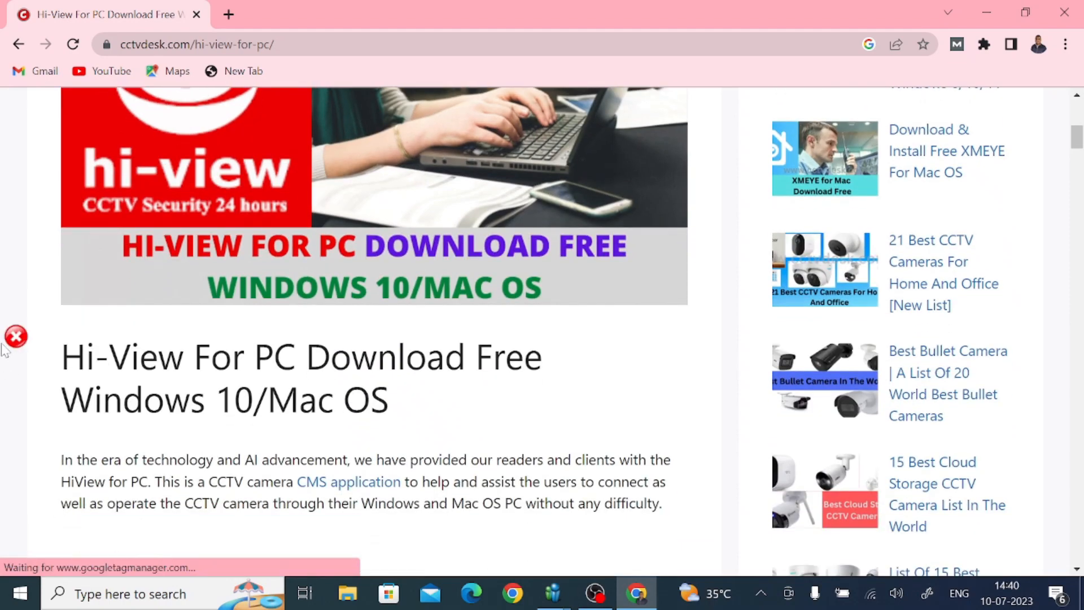
scroll(down, 3)
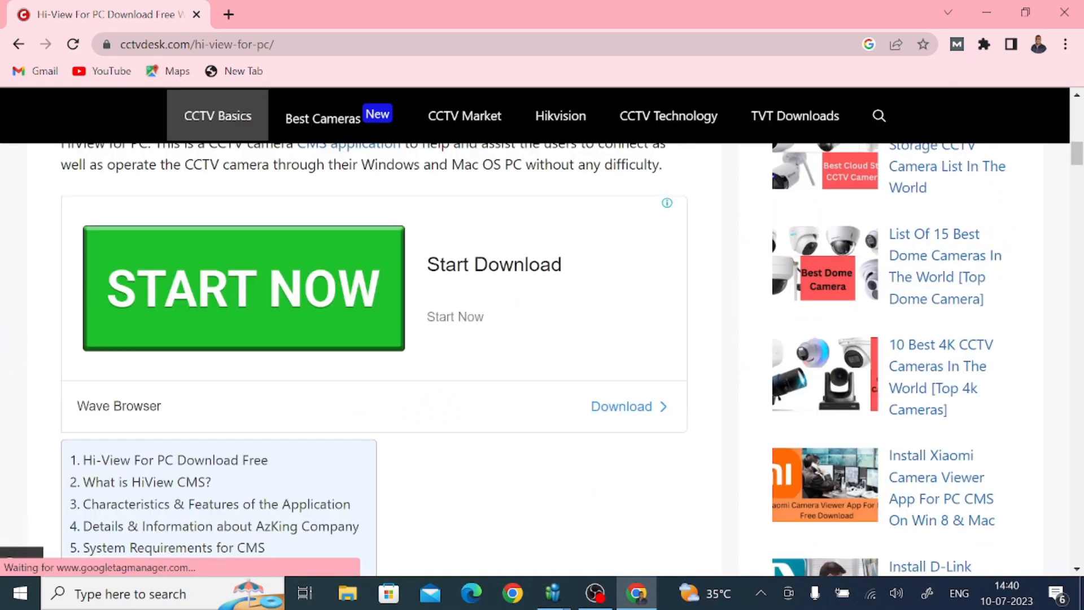
scroll(down, 3)
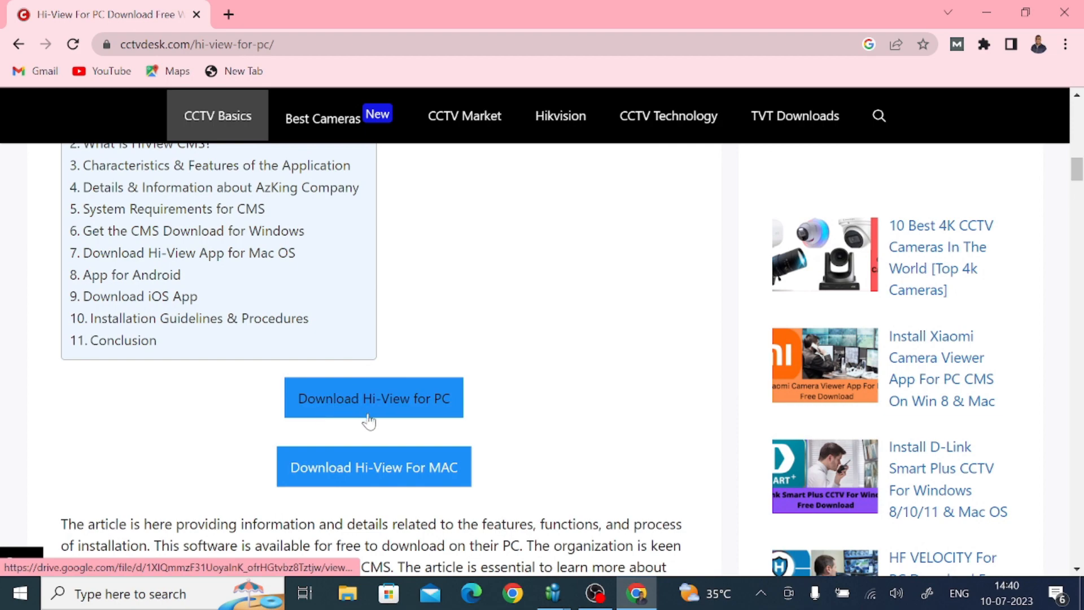
scroll(up, 3)
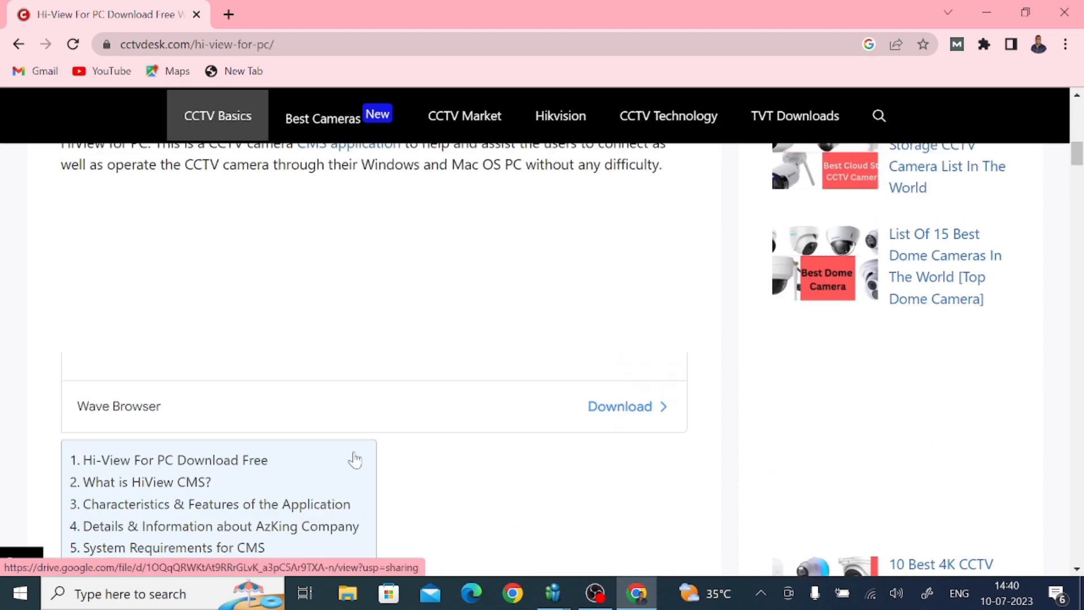
scroll(up, 3)
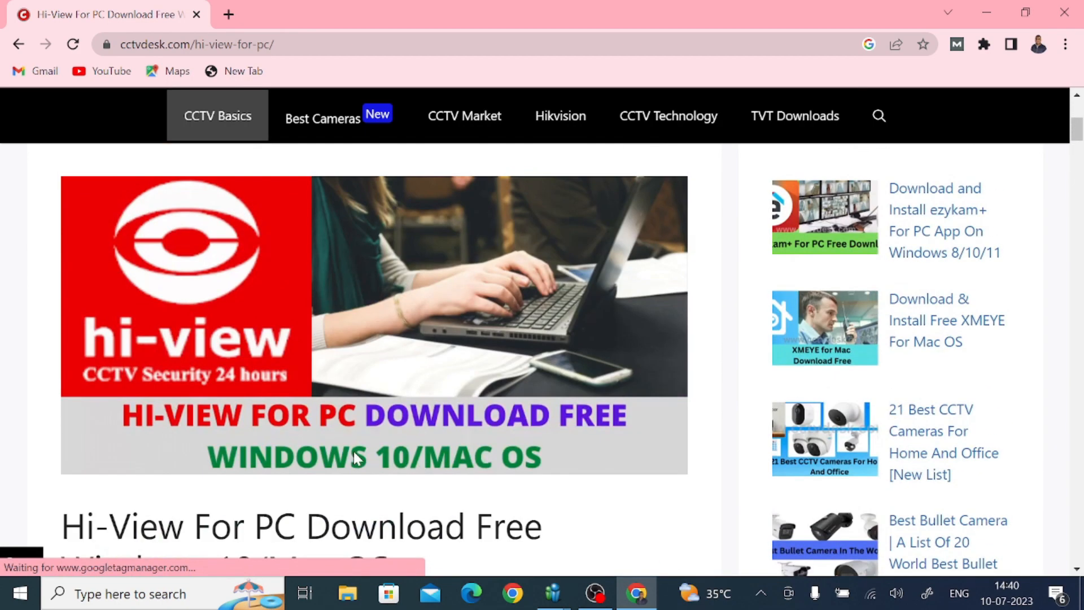
scroll(down, 3)
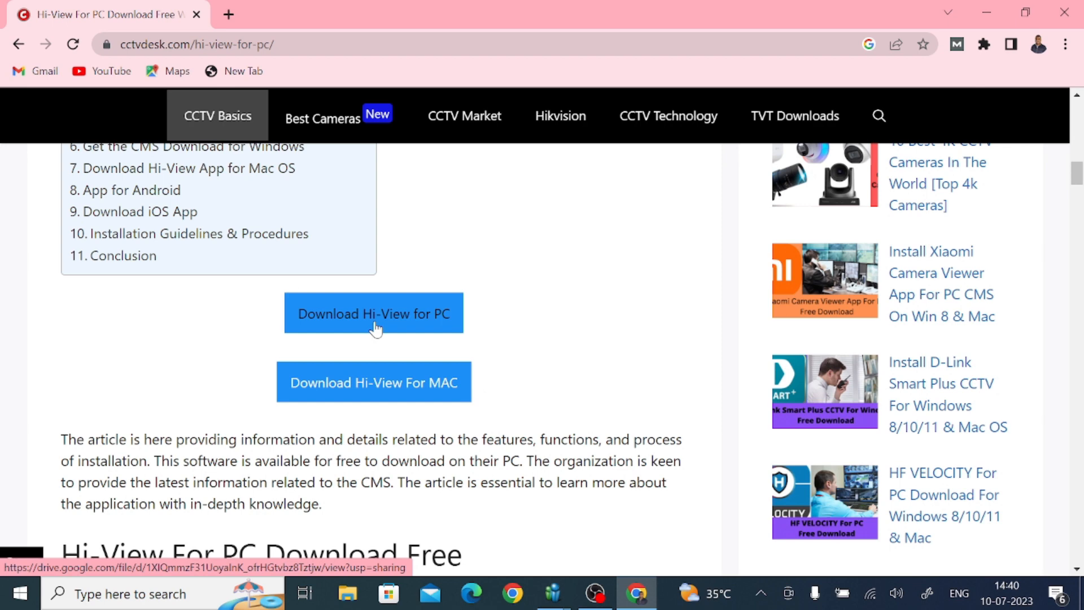
click(373, 313)
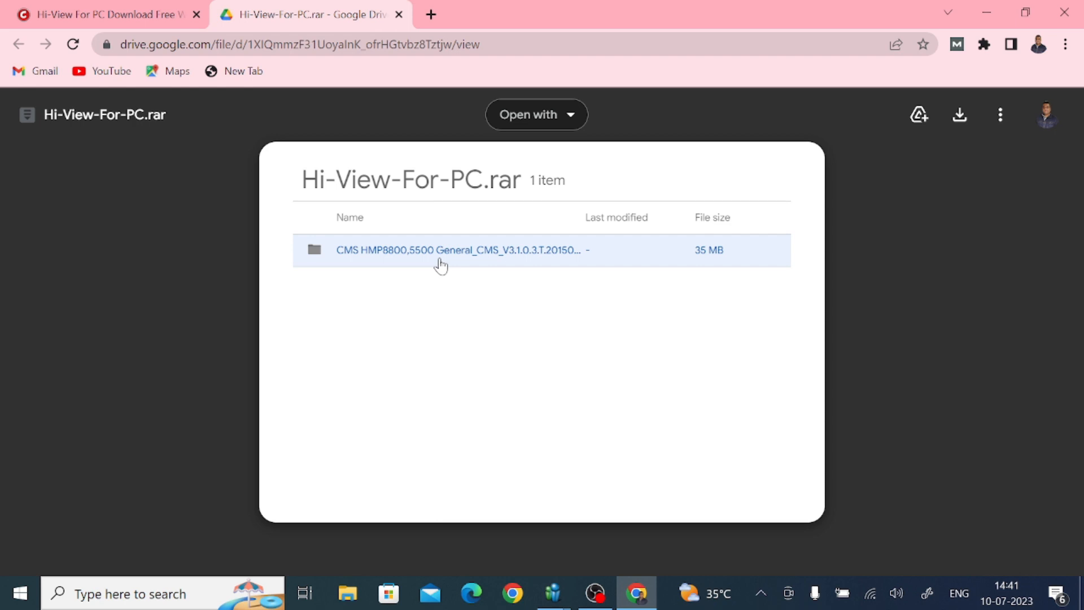
mouse_move(444, 230)
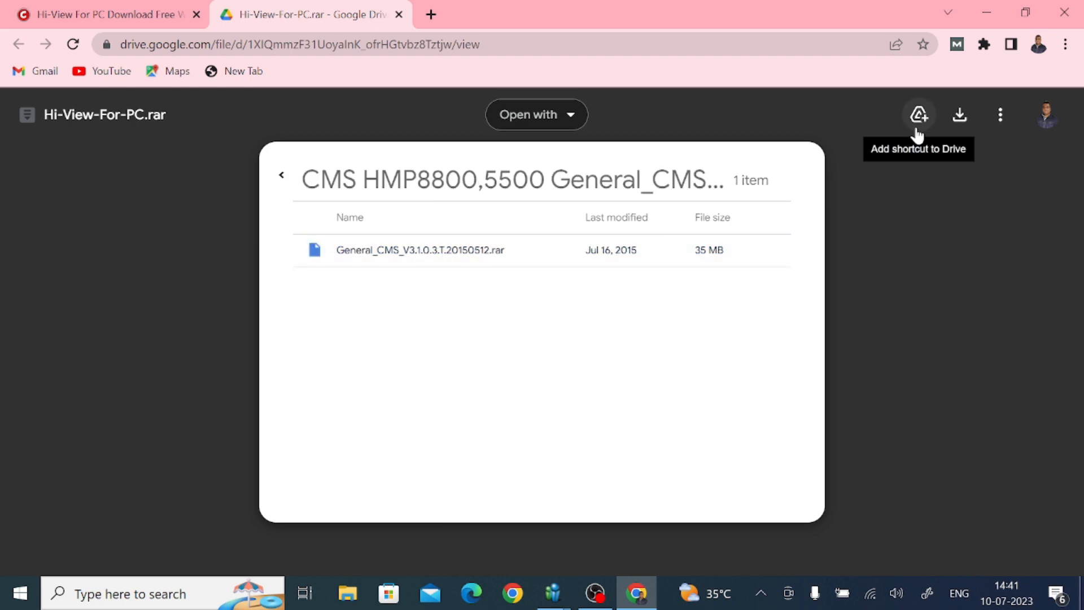
mouse_move(939, 152)
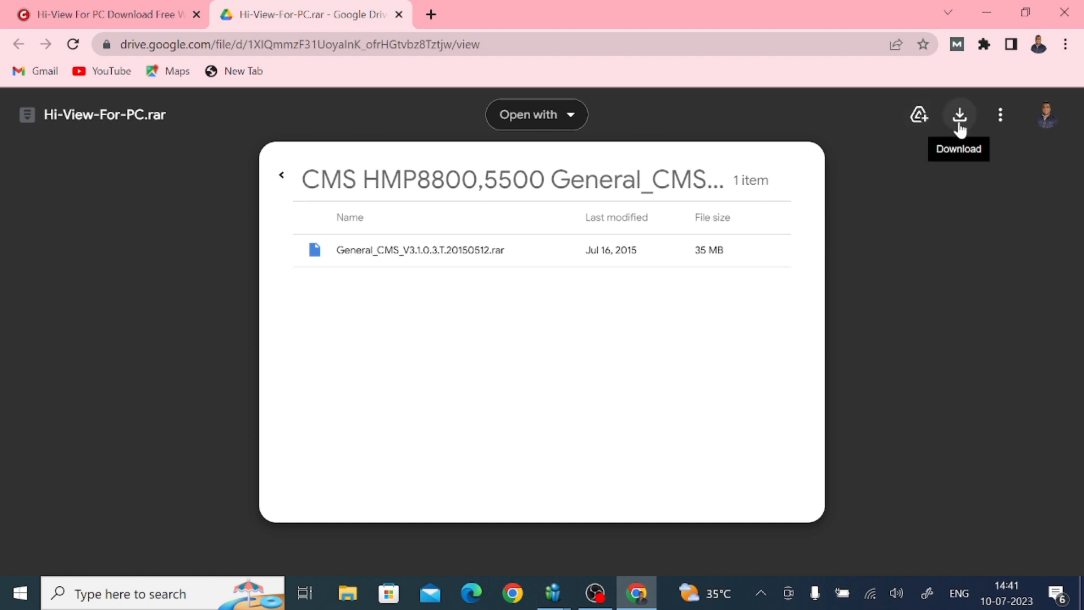
Step: Download Hi-View-For-PC.rar from Google Drive, choosing 'Download anyway' on the virus-scan warning
click(959, 115)
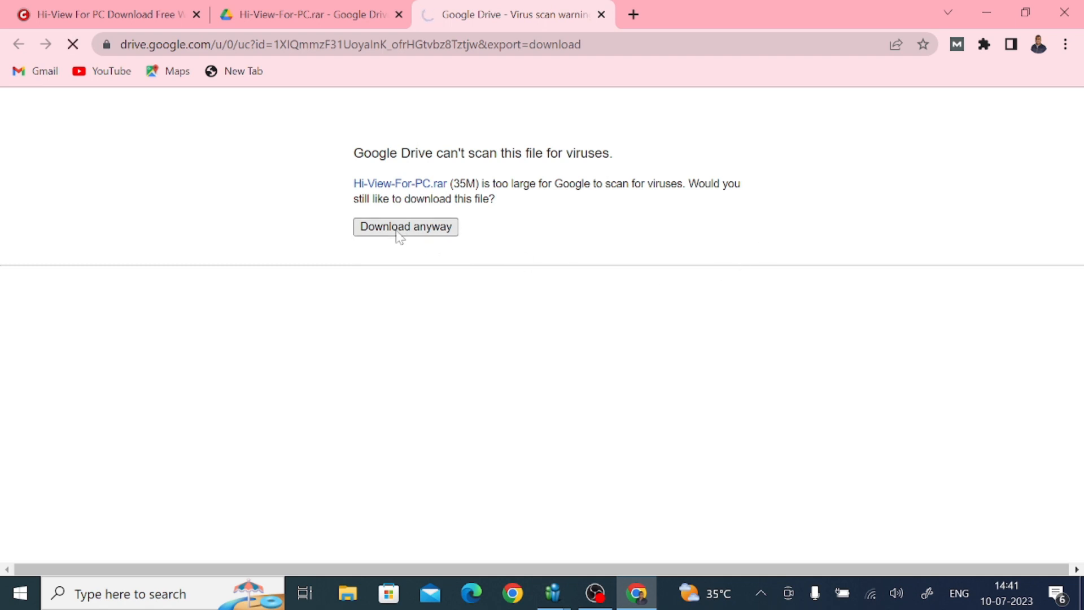
click(406, 226)
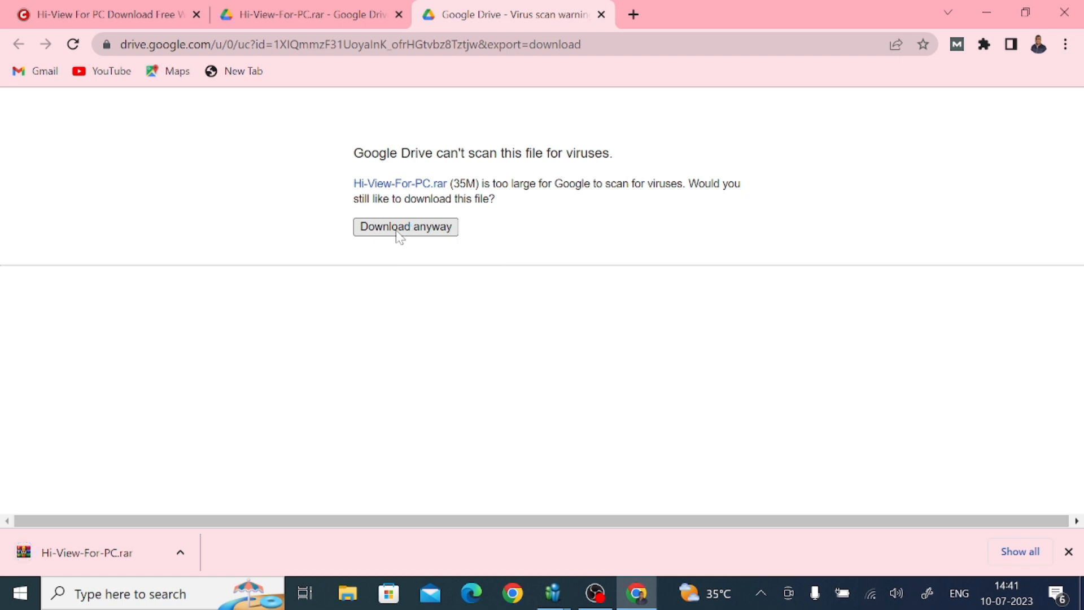
mouse_move(211, 356)
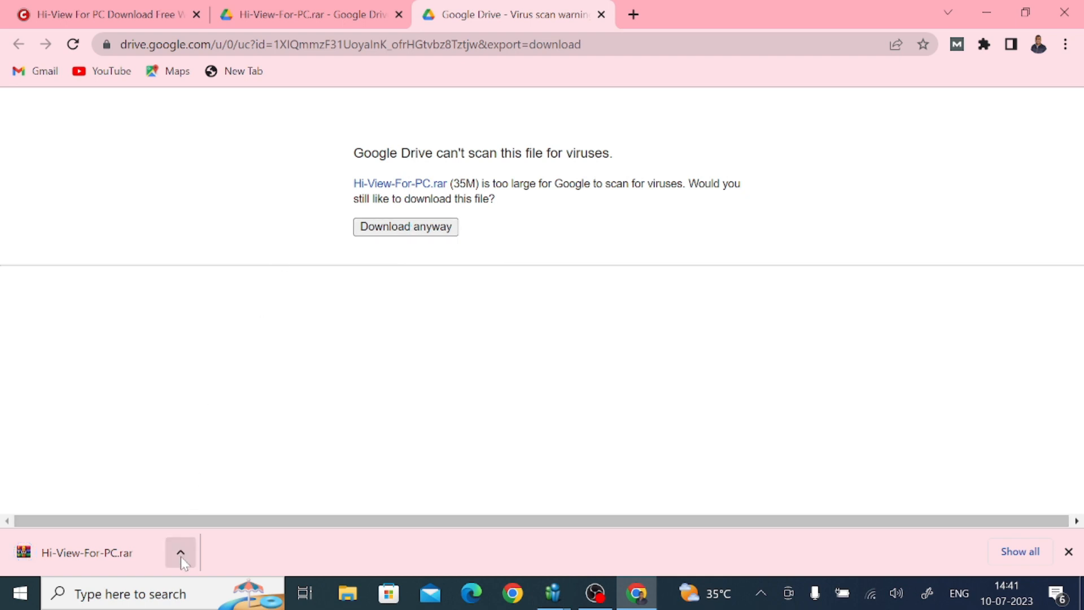
Step: Reveal the finished Hi-View-For-PC.rar download in its Downloads folder
click(181, 552)
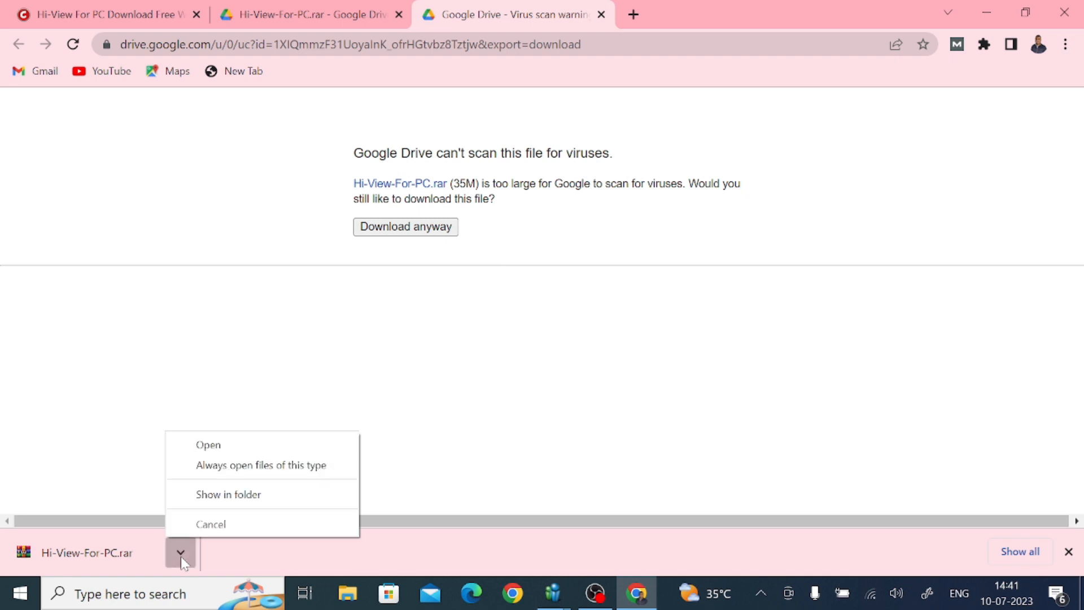
mouse_move(231, 497)
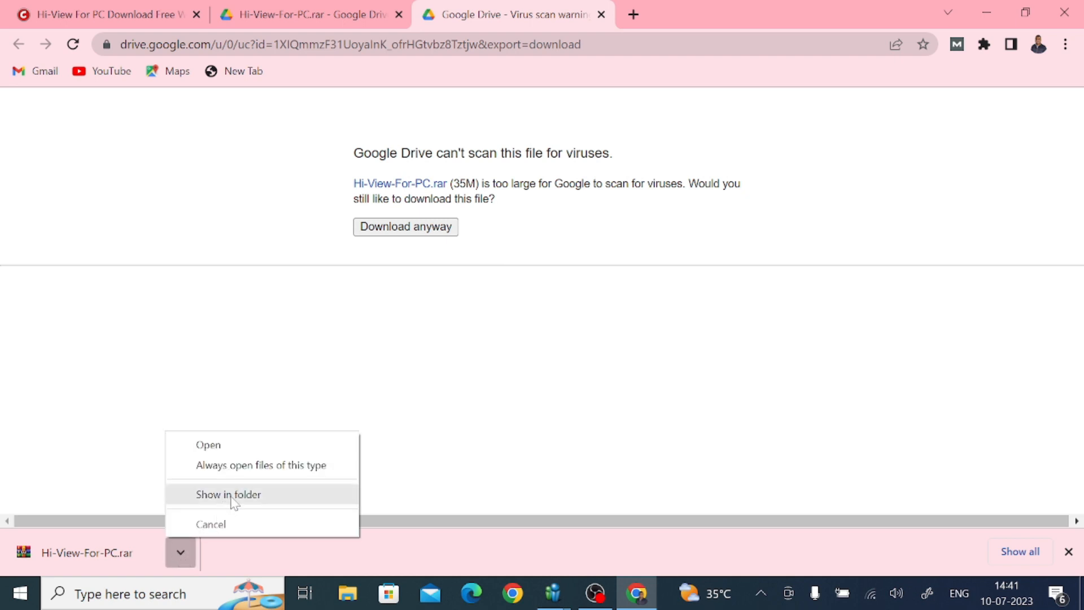
click(228, 494)
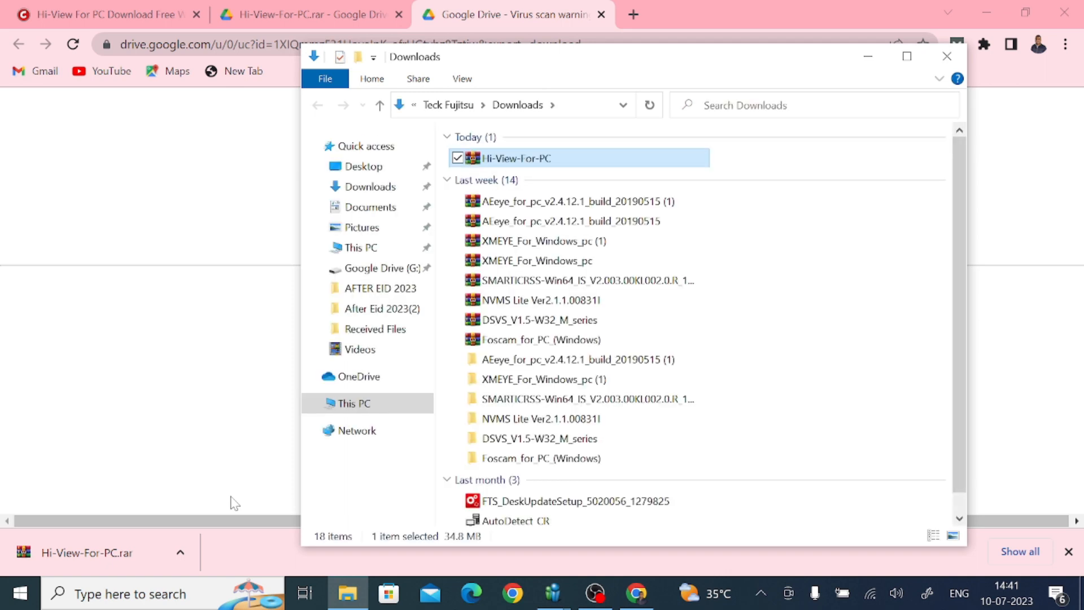
mouse_move(257, 490)
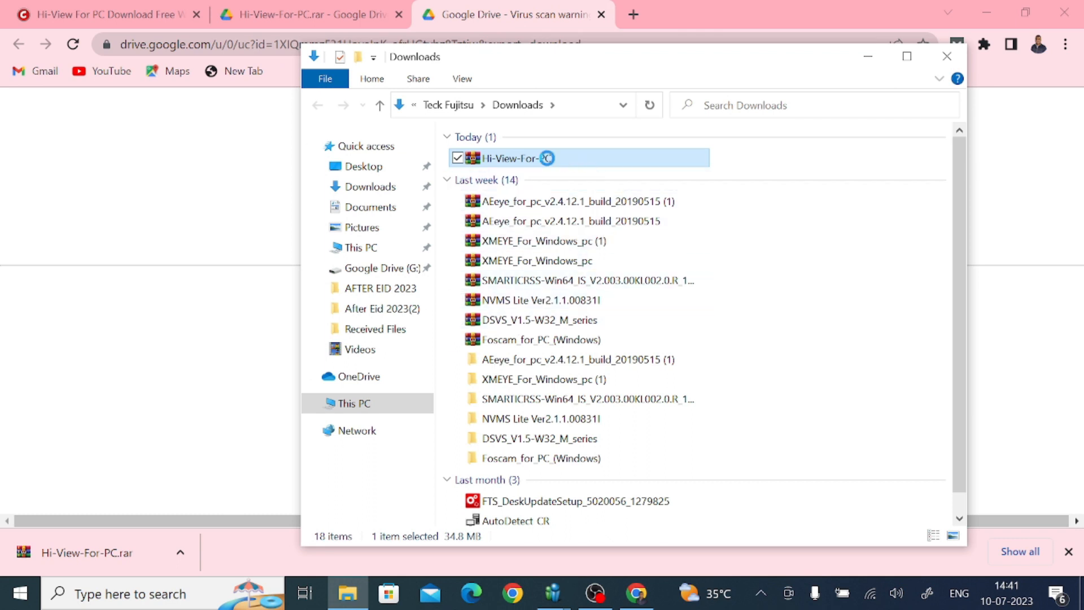
Step: Extract the Hi-View-For-PC archive into its own folder and enter the CMS HMP8800 folder
right_click(550, 158)
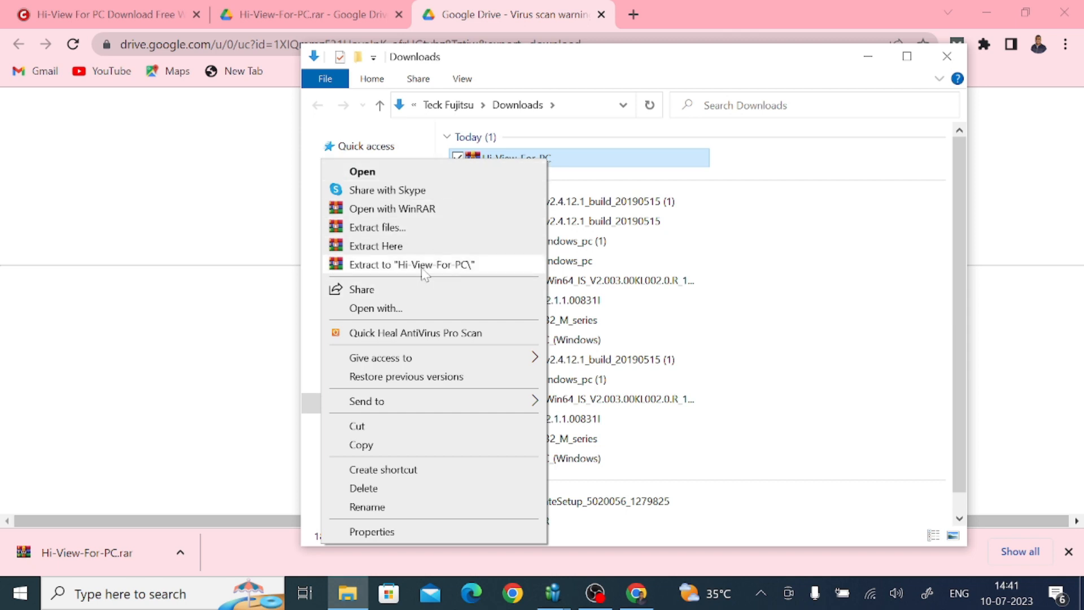
click(411, 264)
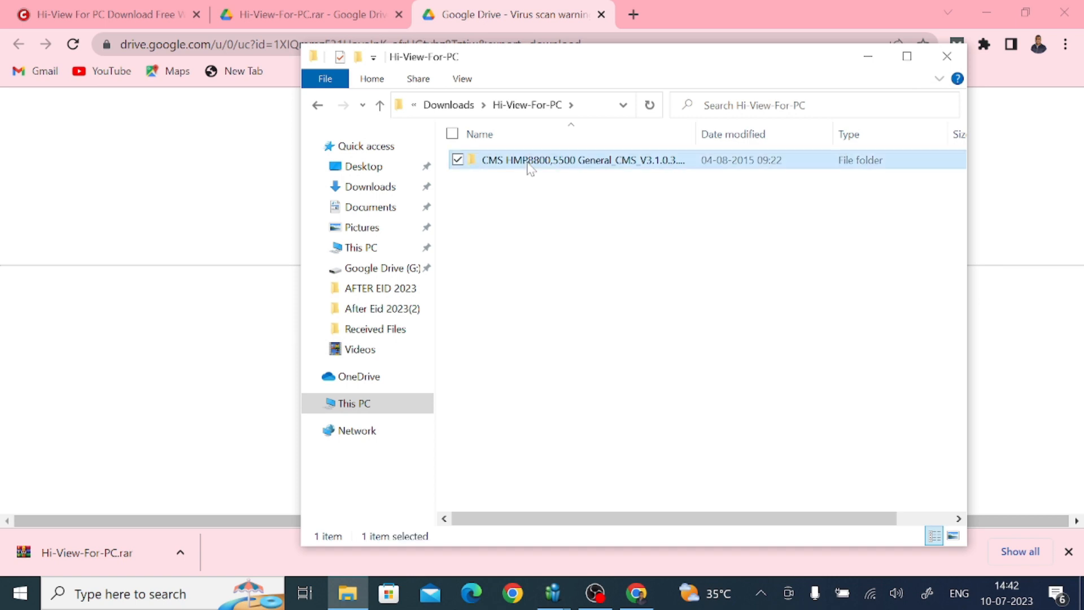
double_click(566, 159)
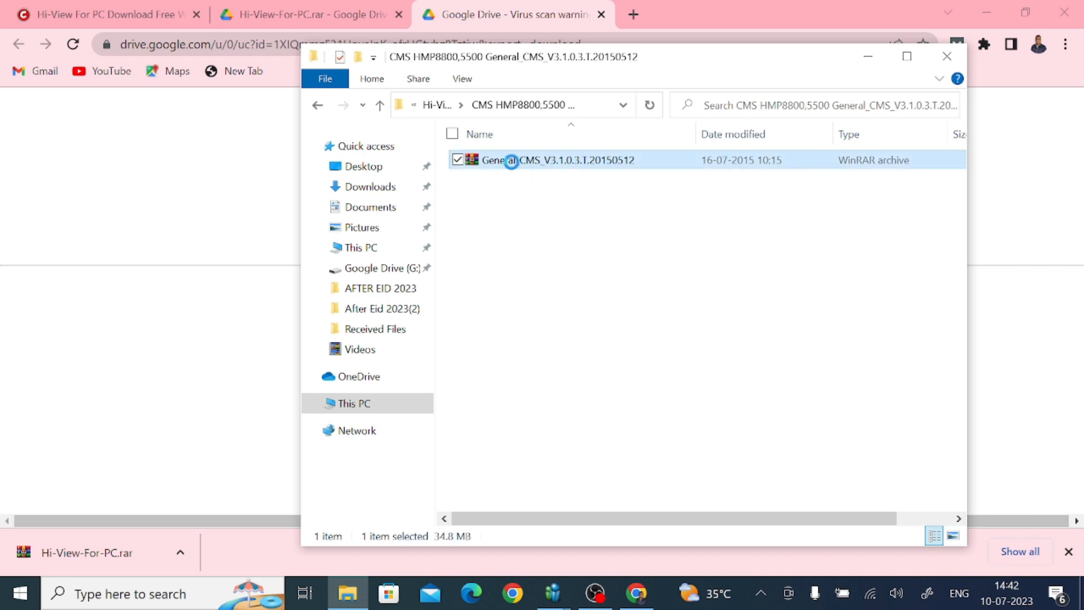
Step: Extract the General_CMS_V3.1.0.3.T.20150512 archive and bring up actions for its setup file
right_click(549, 159)
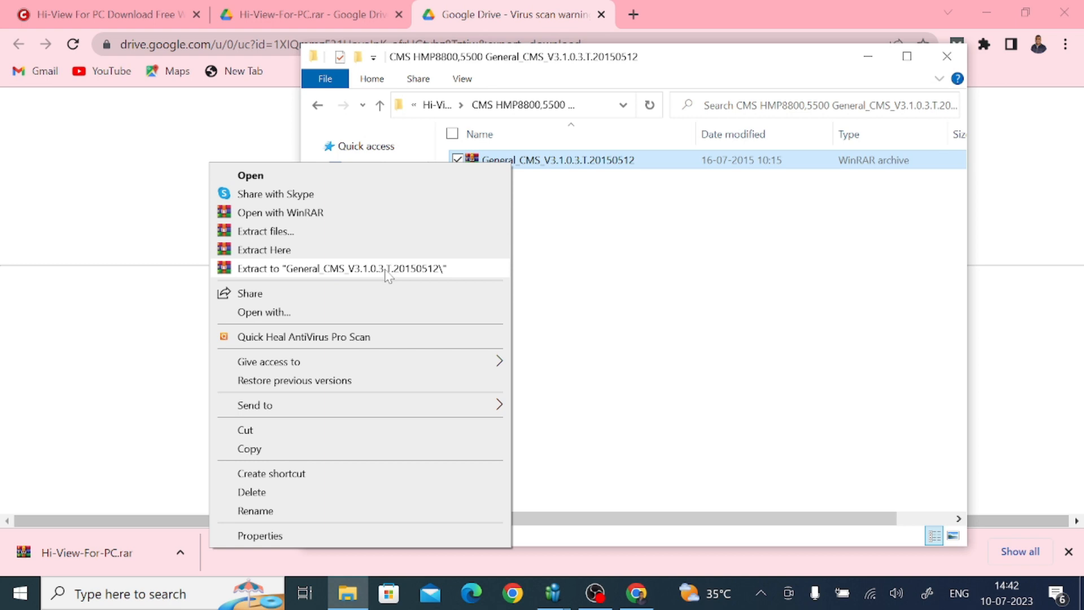
click(263, 250)
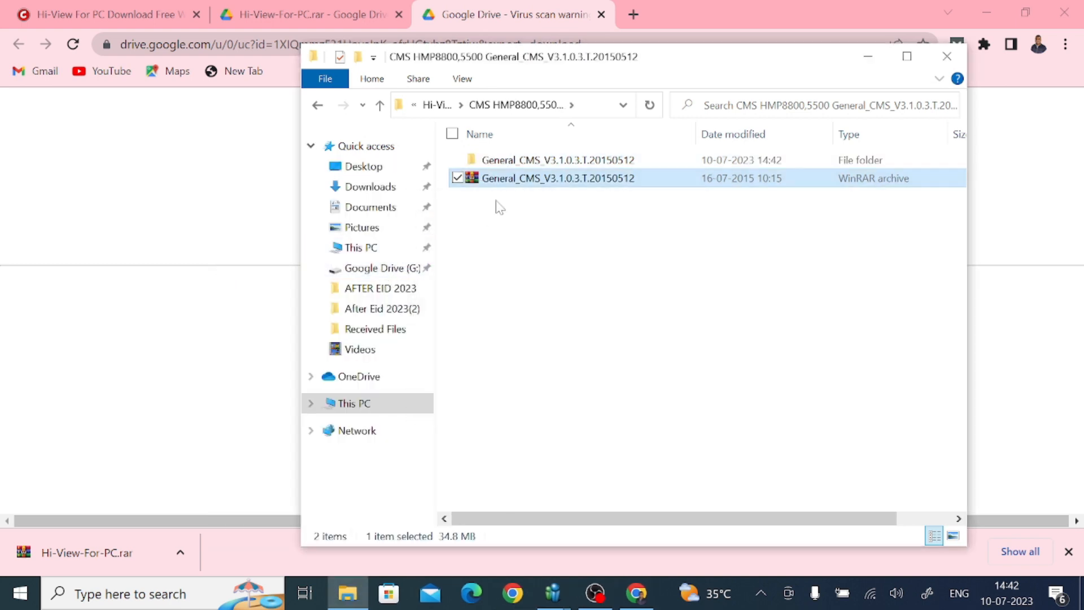
double_click(559, 159)
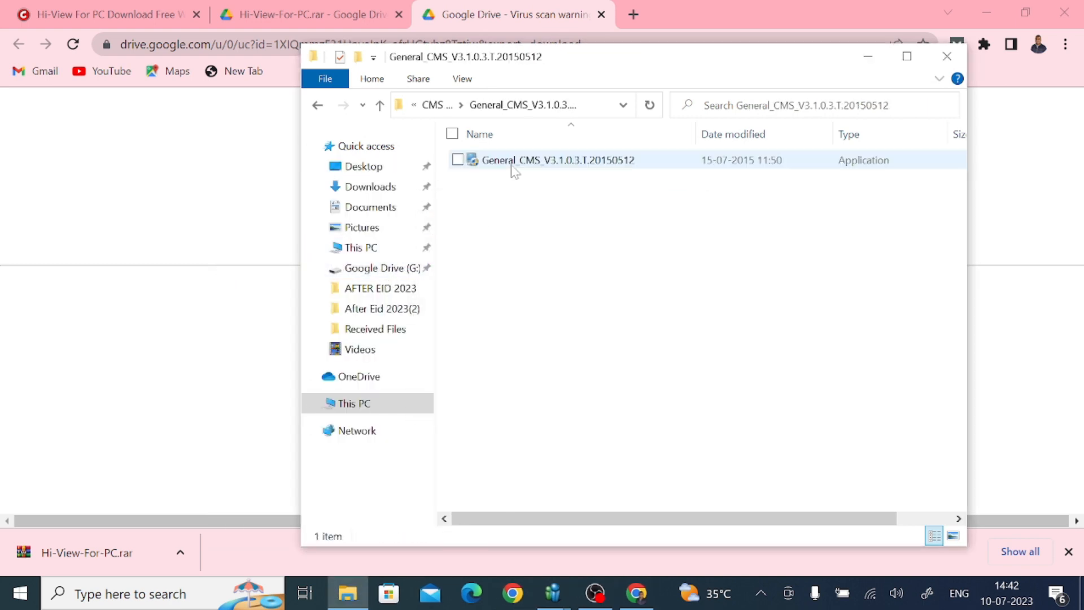
mouse_move(557, 160)
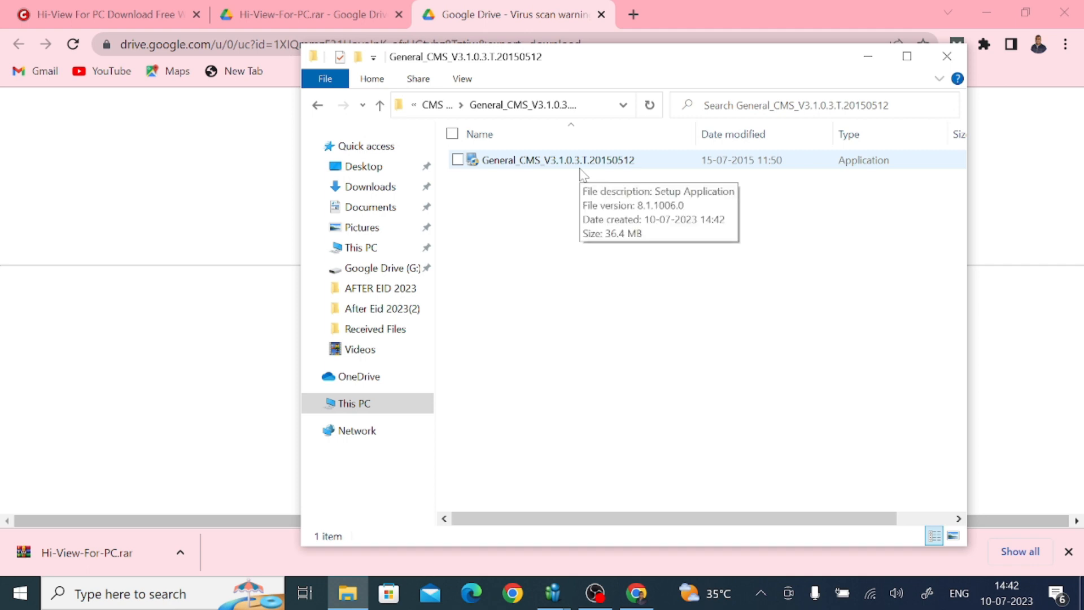
mouse_move(551, 194)
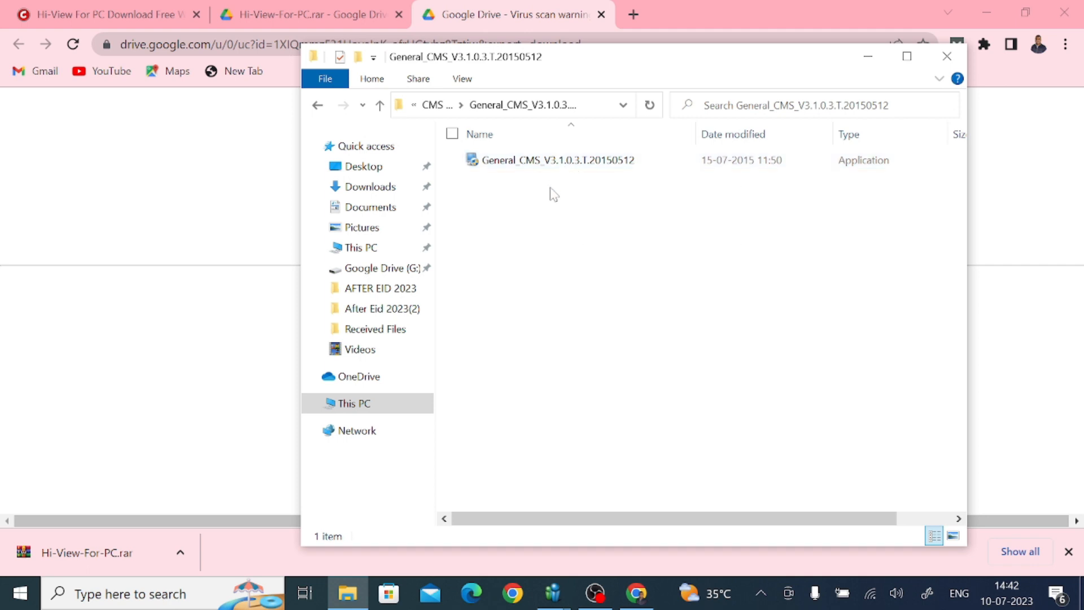
right_click(555, 159)
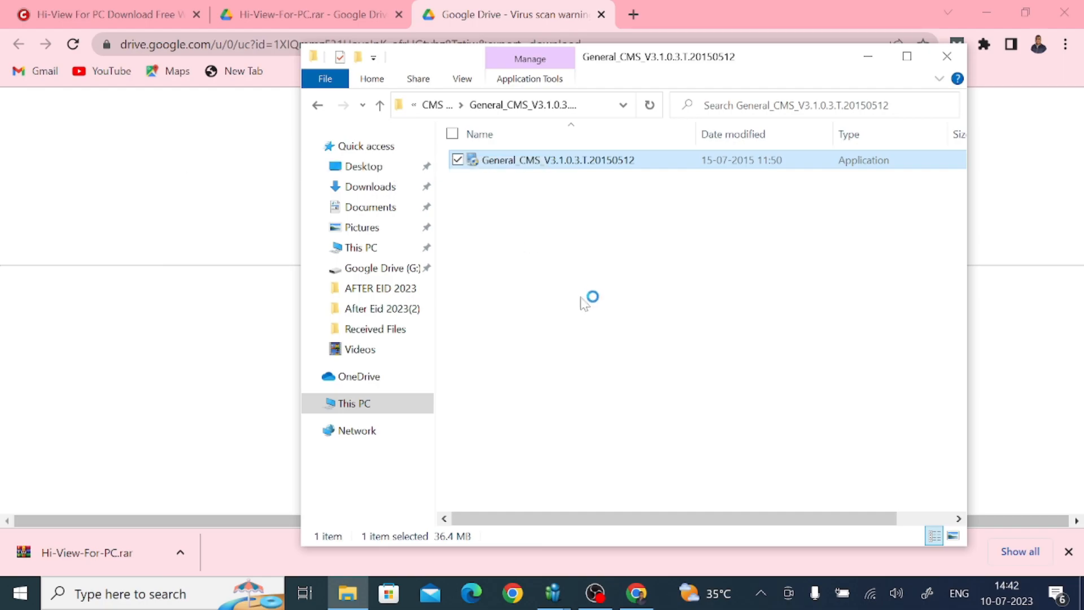
Step: Run CMS Setup in English with default C:\Program Files (x86)\CMS and shortcut folders, then finish
double_click(553, 159)
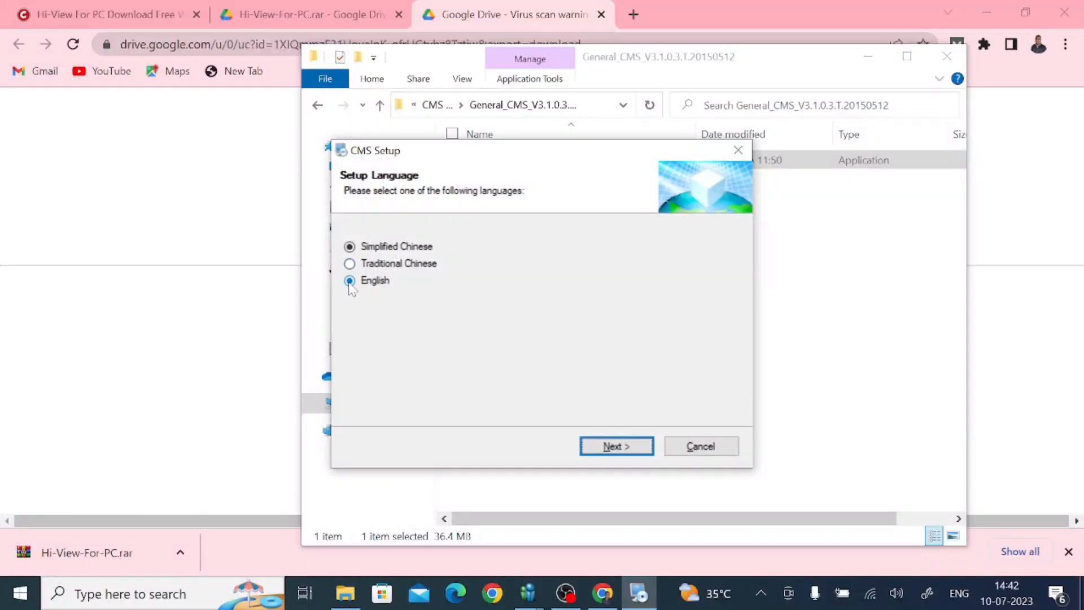
click(614, 446)
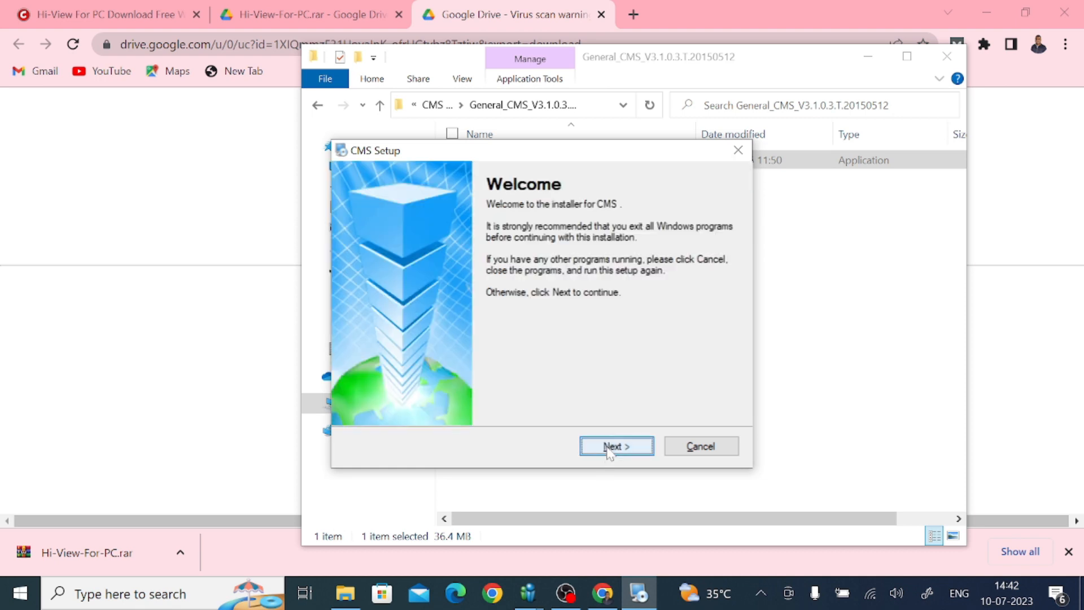
click(615, 445)
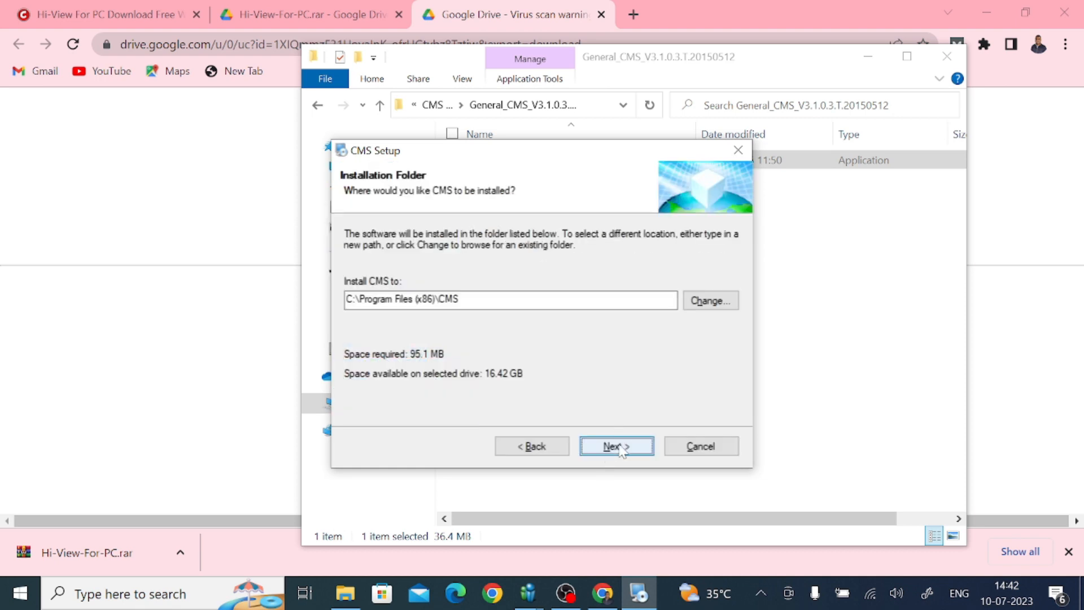
click(614, 446)
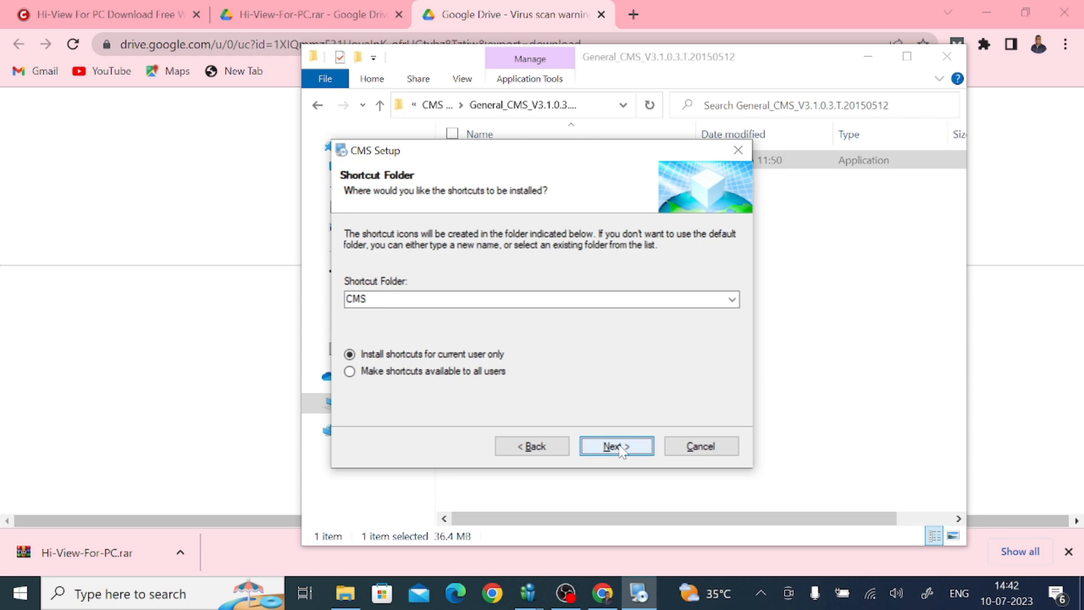
mouse_move(475, 372)
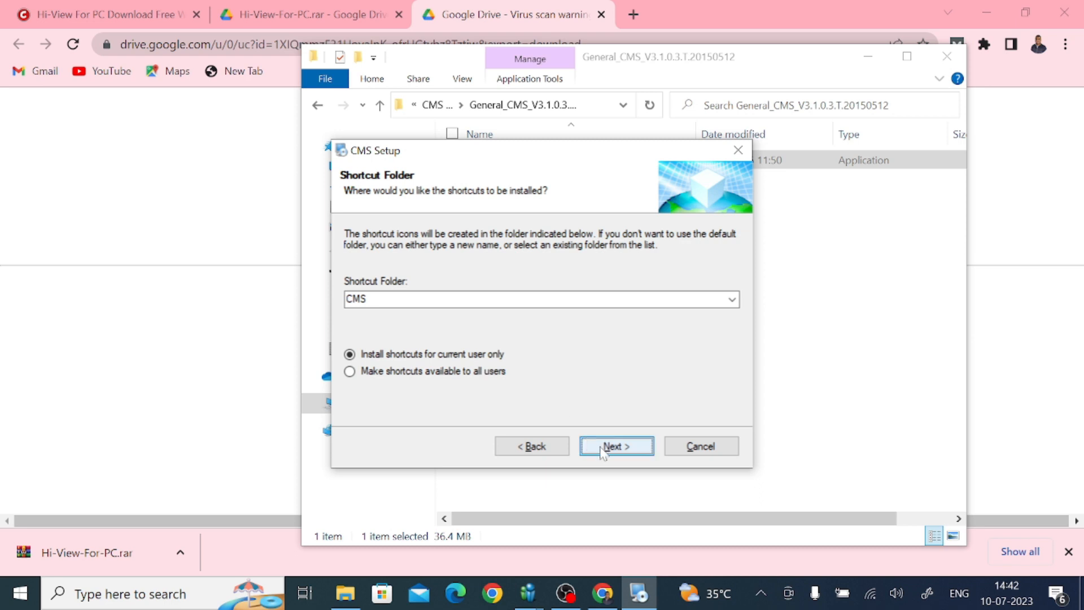
click(615, 446)
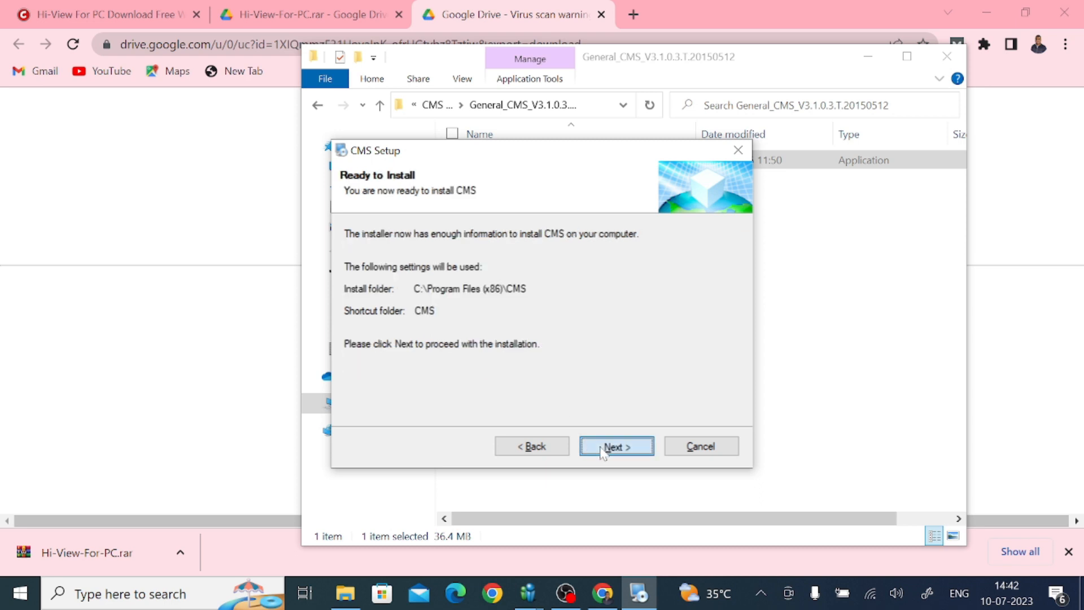
click(615, 446)
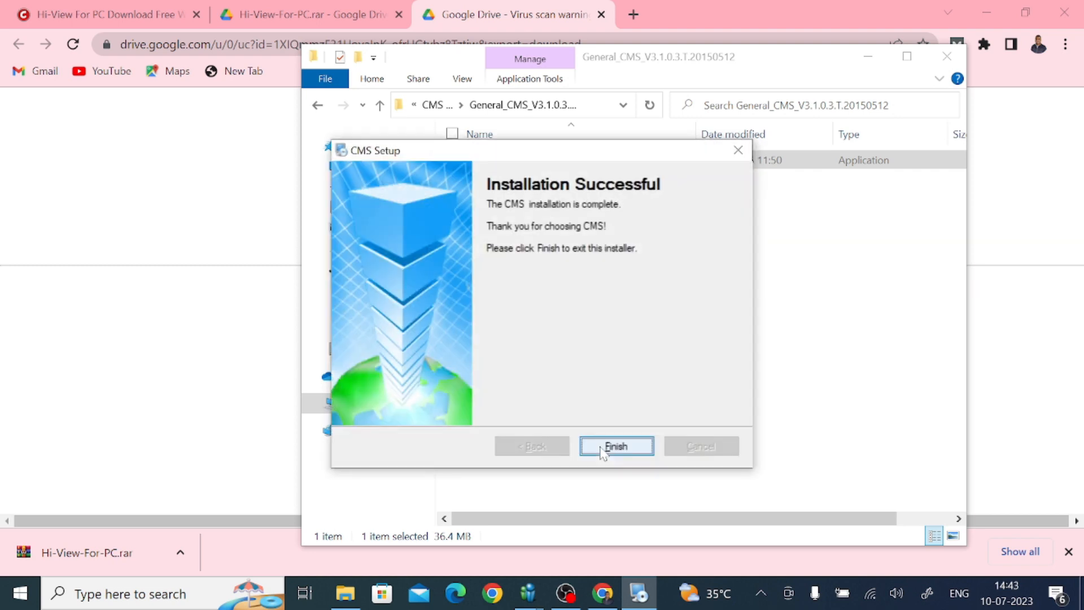
click(615, 446)
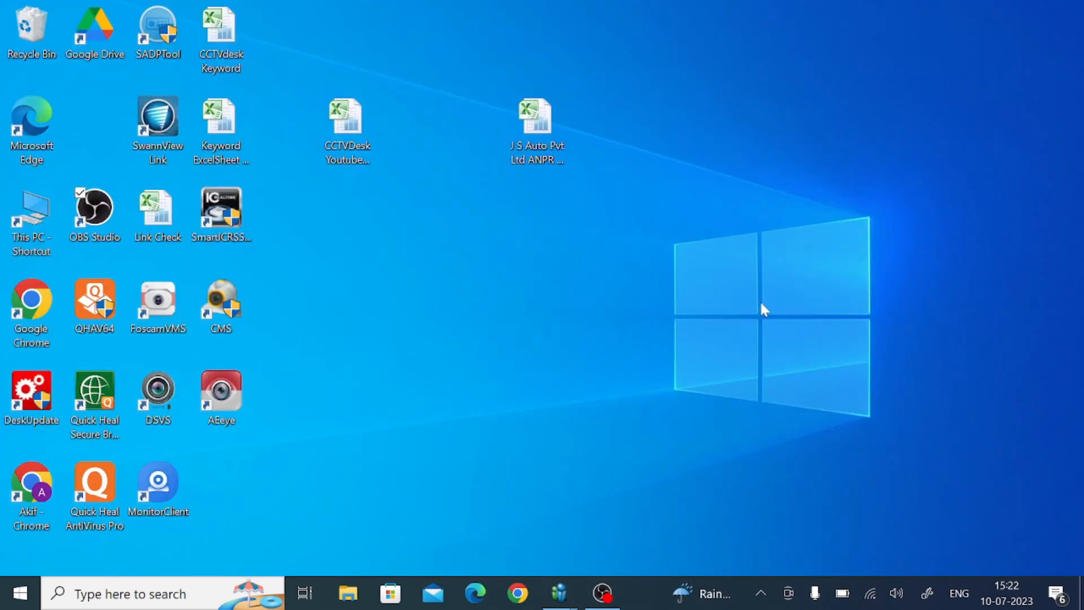
mouse_move(276, 345)
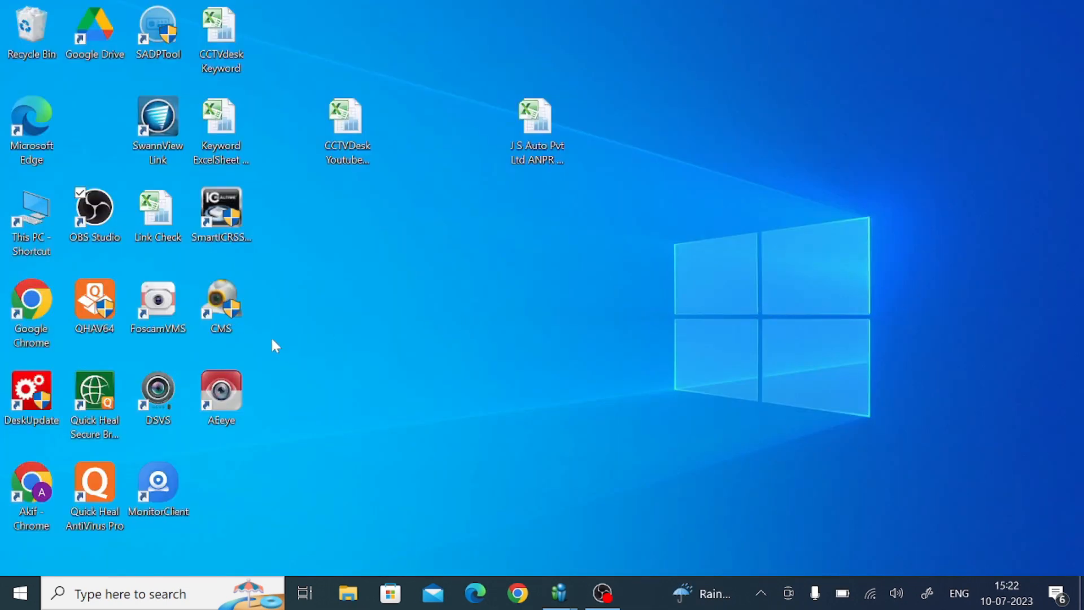
Step: Start the newly installed CMS application from its desktop shortcut
click(220, 304)
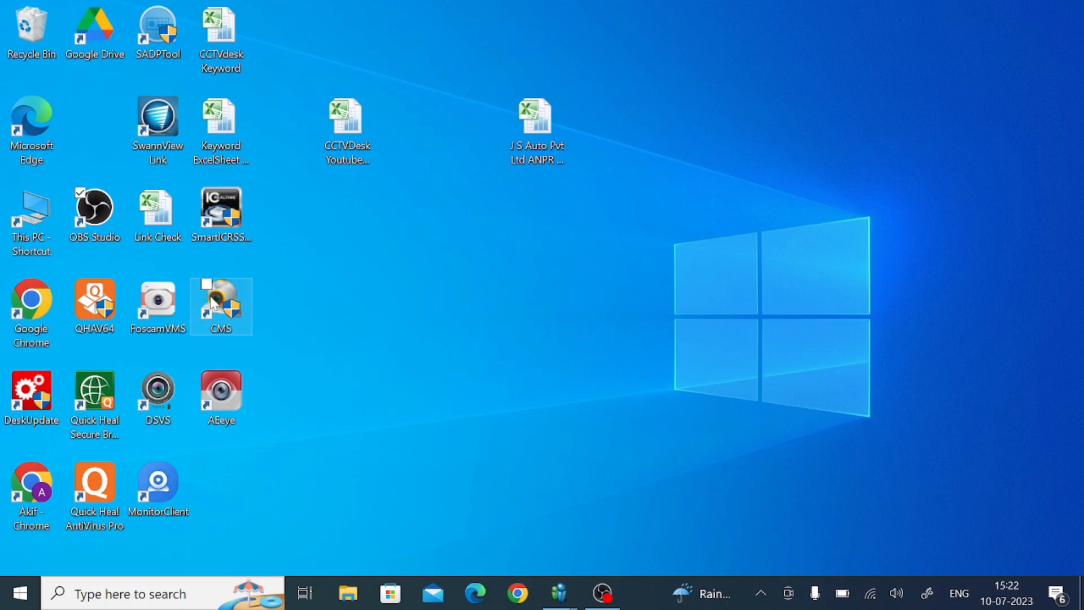
double_click(220, 304)
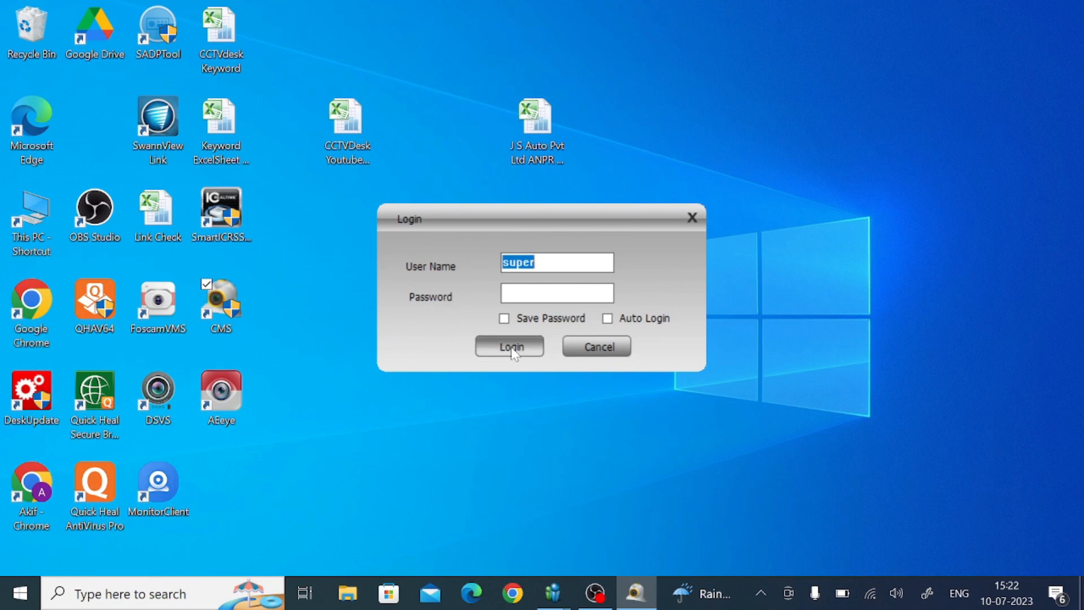
Step: Log in to CMS as the default user 'super' and let the H.264 DVR splash load
click(510, 346)
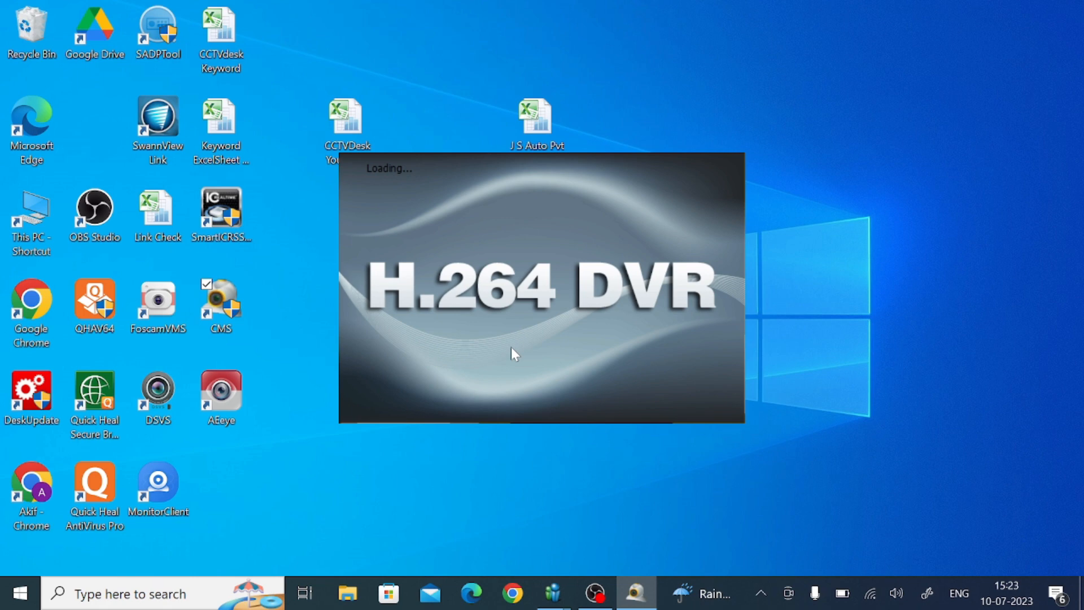
mouse_move(979, 363)
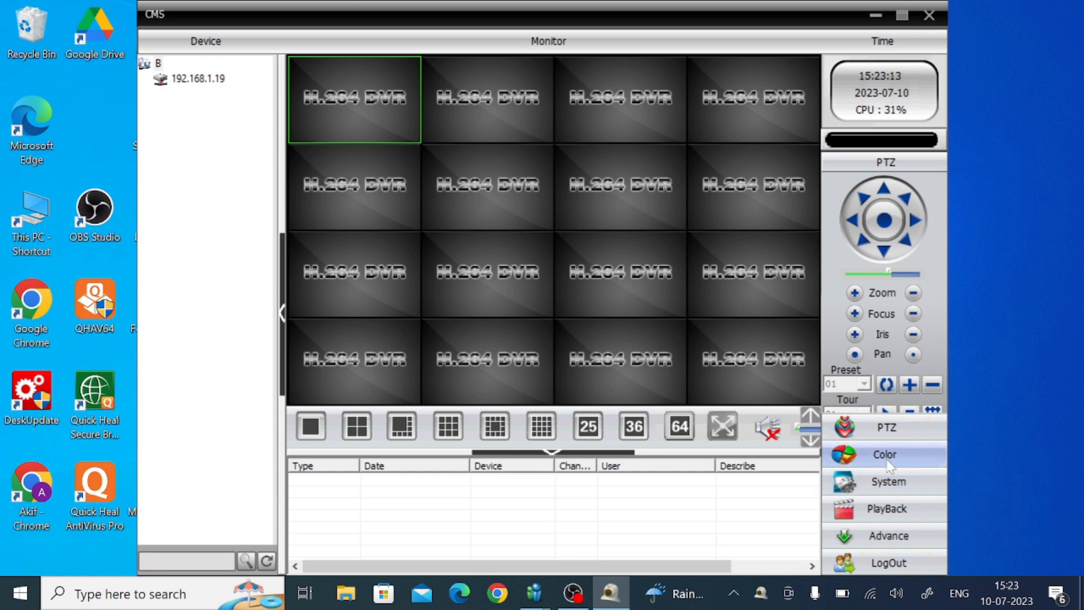
mouse_move(888, 481)
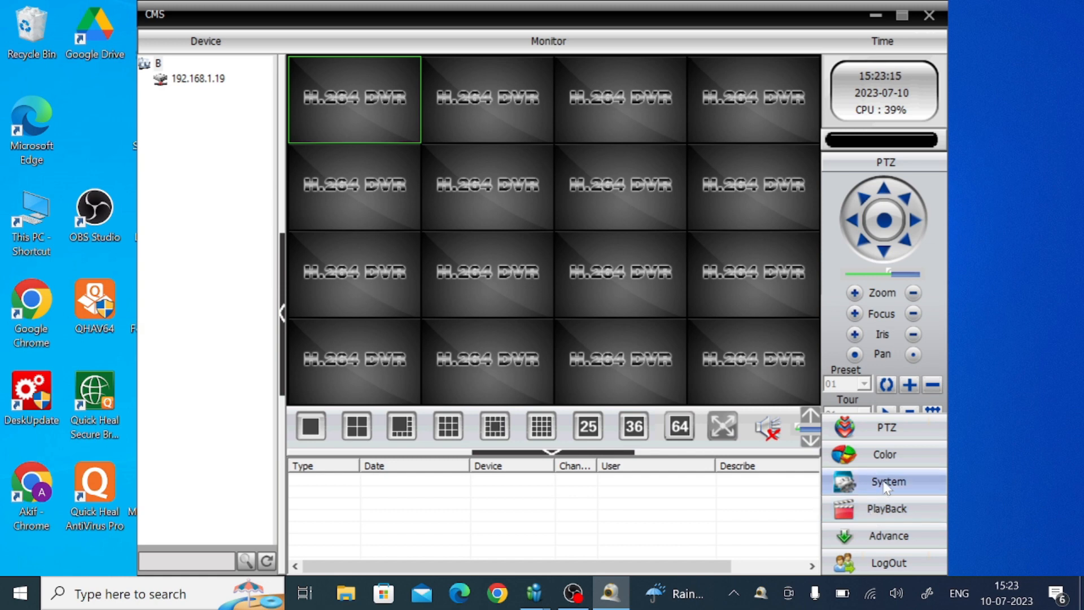
Step: Go through System to the Device Manager listing the existing zone B
click(887, 481)
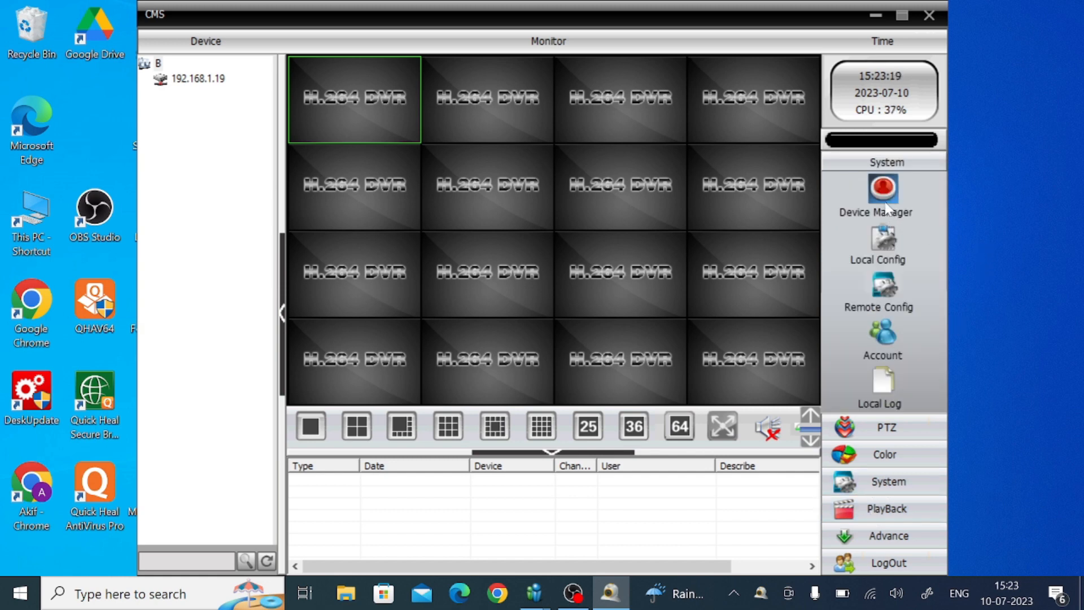
click(882, 196)
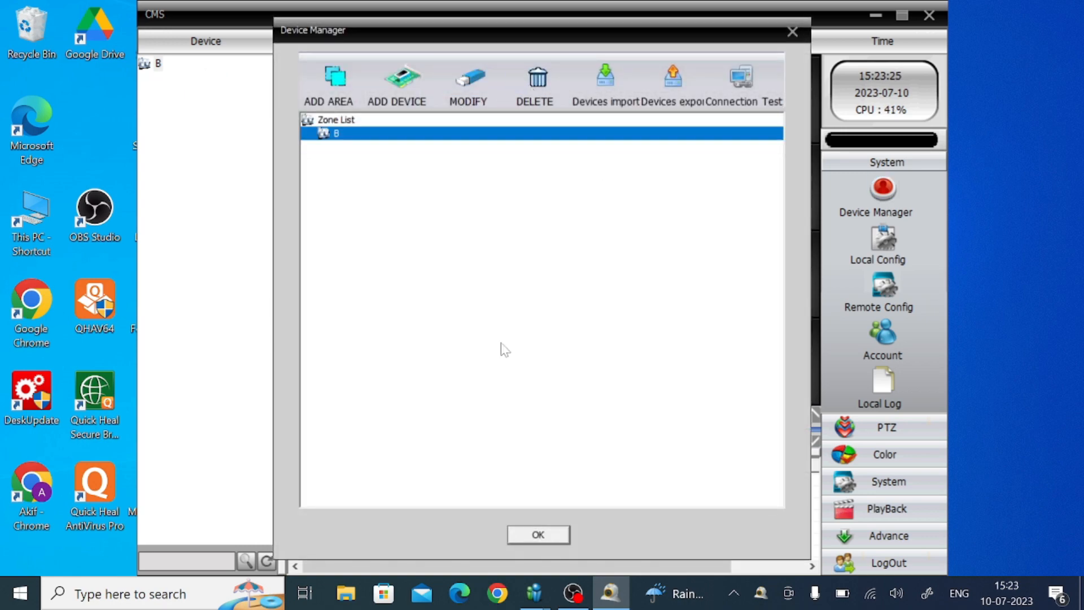
Step: Delete zone B together with its devices, leaving the zone list empty
click(534, 83)
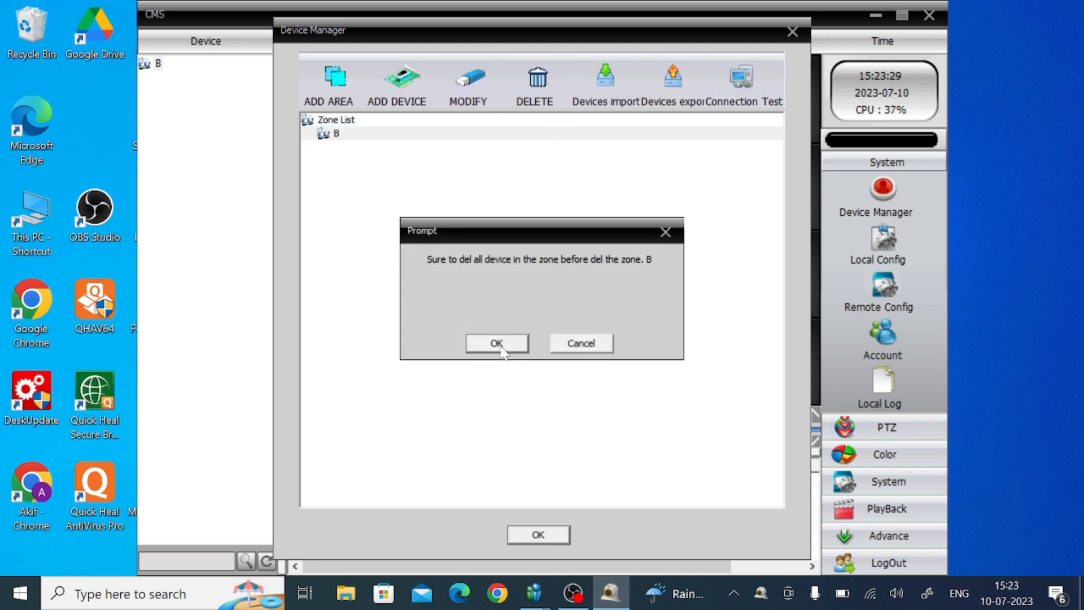
click(497, 343)
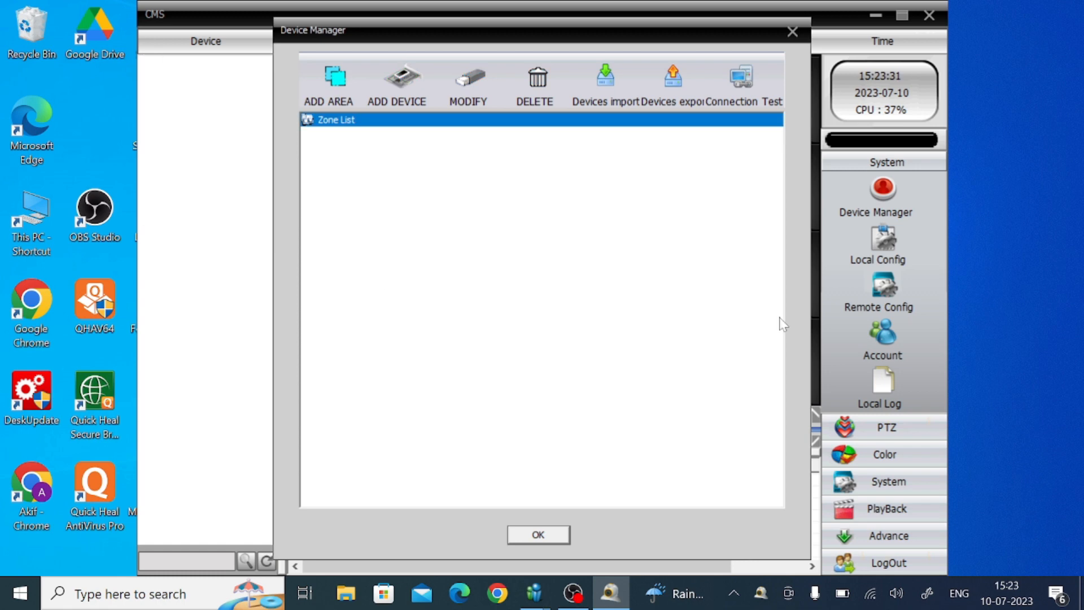
mouse_move(709, 381)
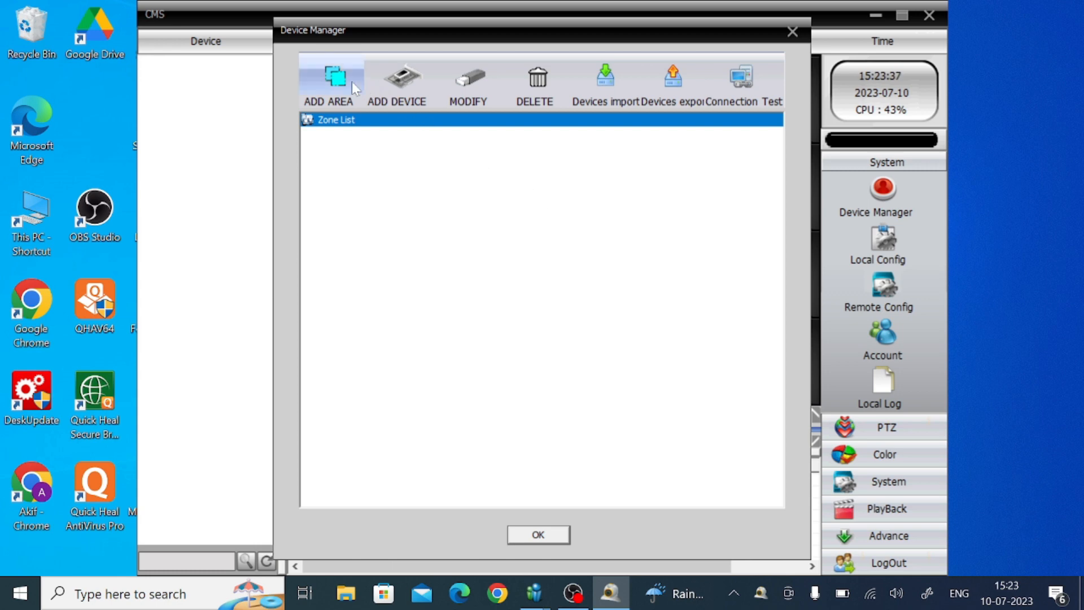
Step: Add a new area with the zone name 'Test' and confirm it
click(327, 82)
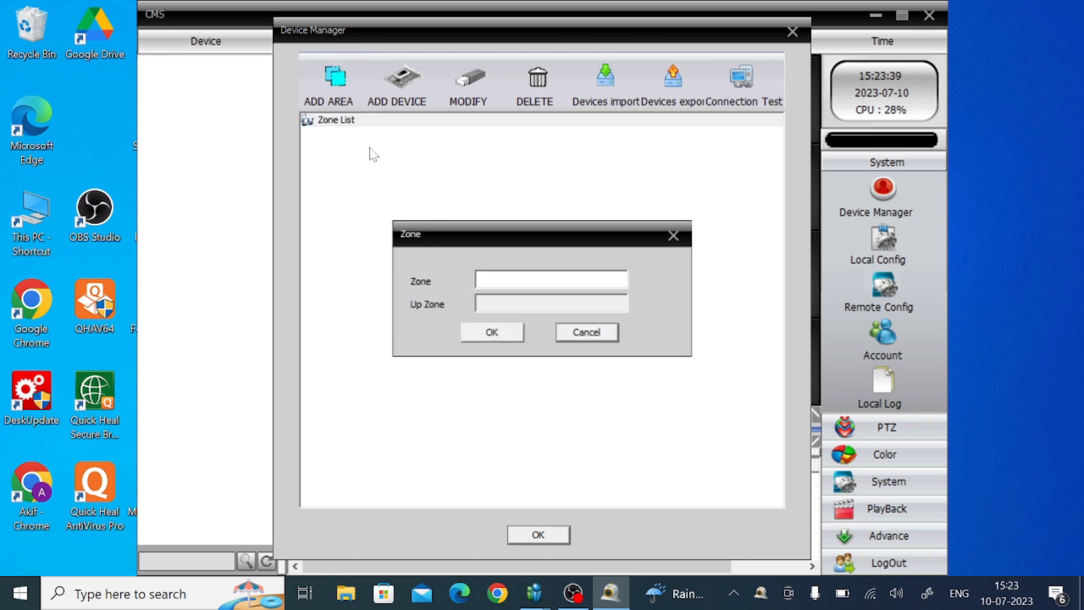
click(549, 278)
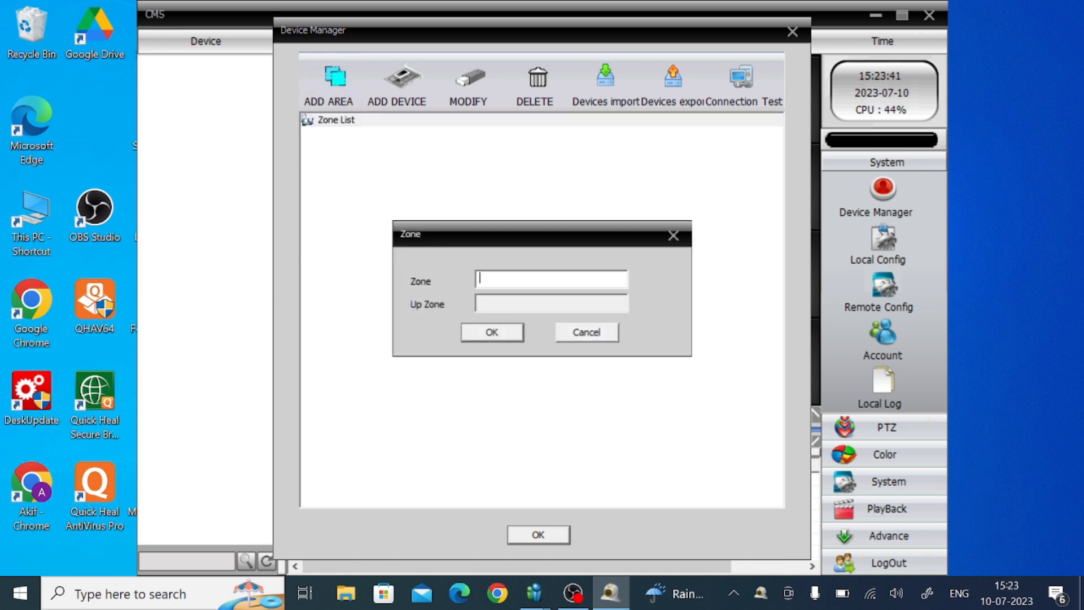
text(Tst)
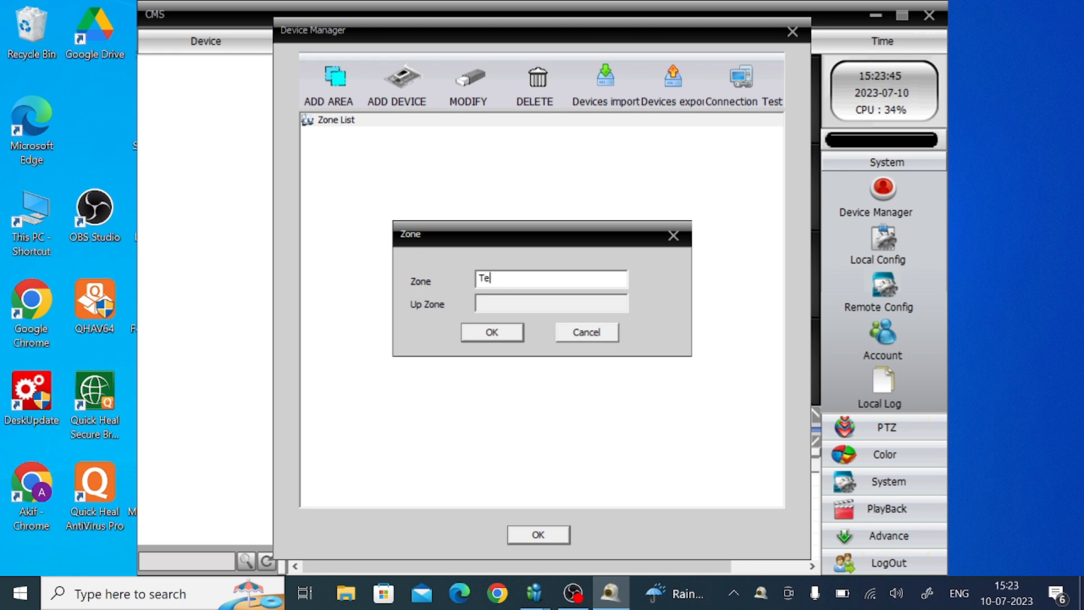
click(491, 332)
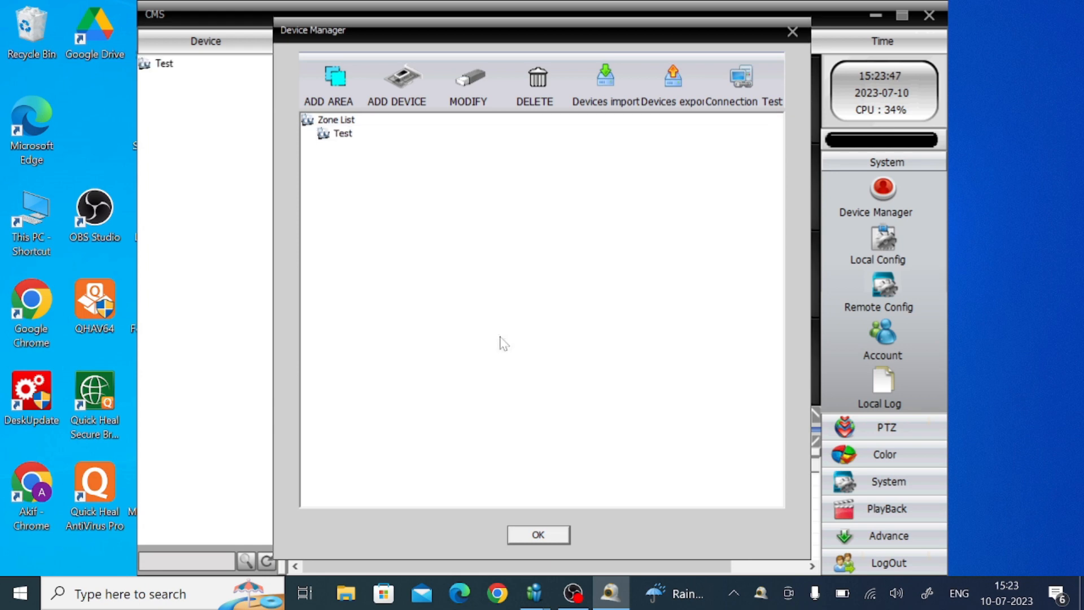
mouse_move(352, 145)
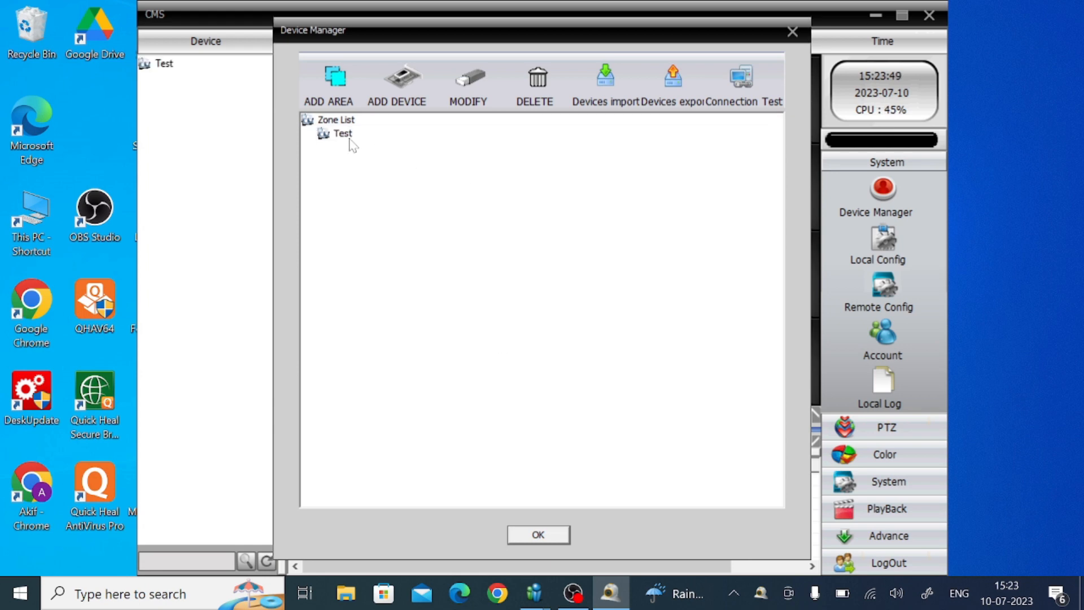
Step: Select the new Test zone in the Device Manager zone list
click(342, 133)
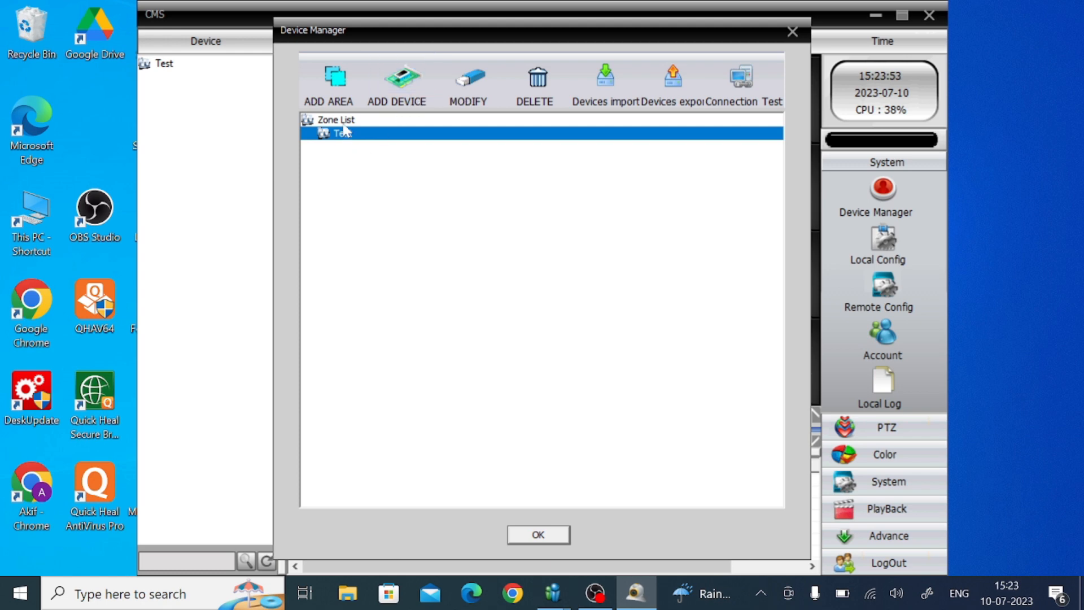
click(336, 119)
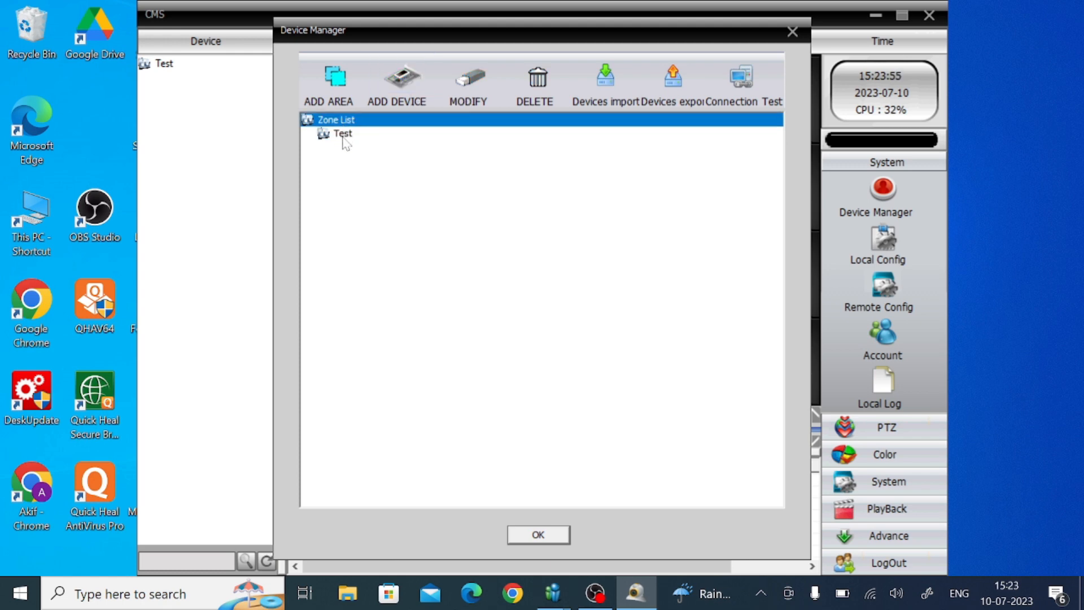
click(342, 133)
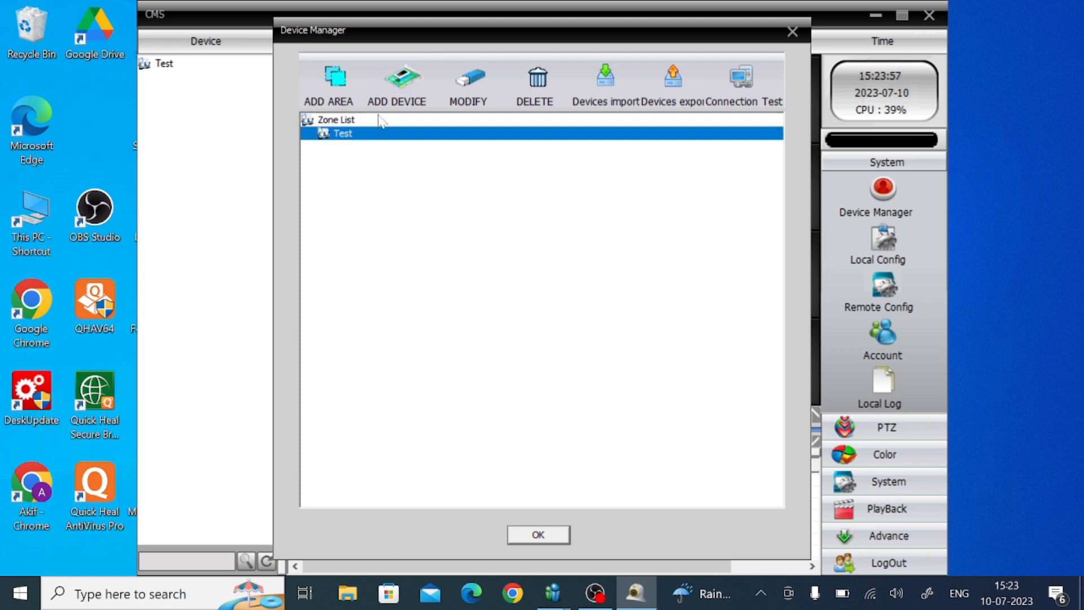
mouse_move(397, 82)
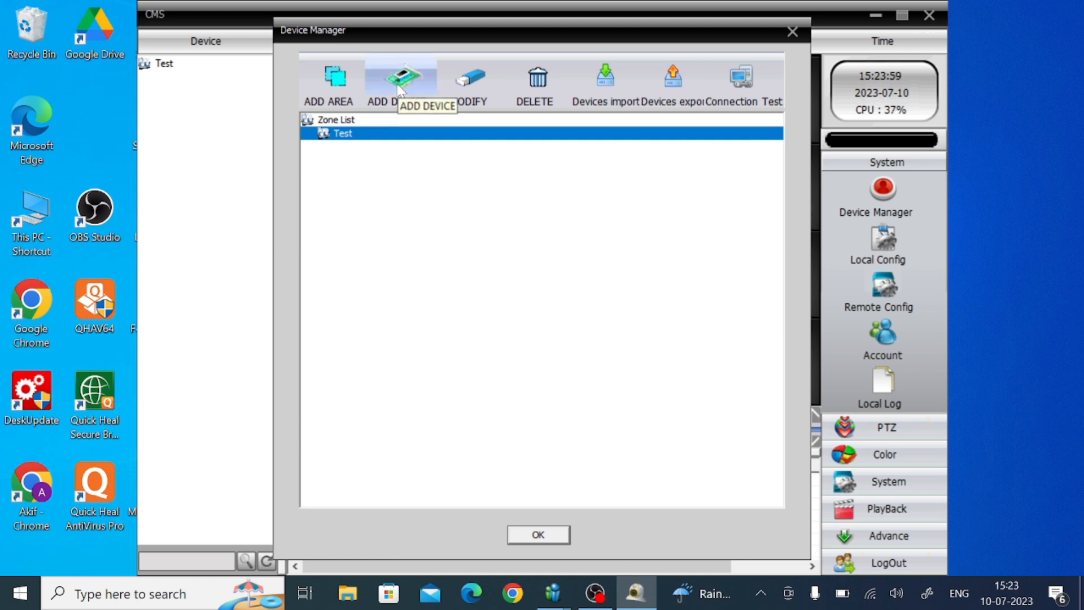
click(399, 83)
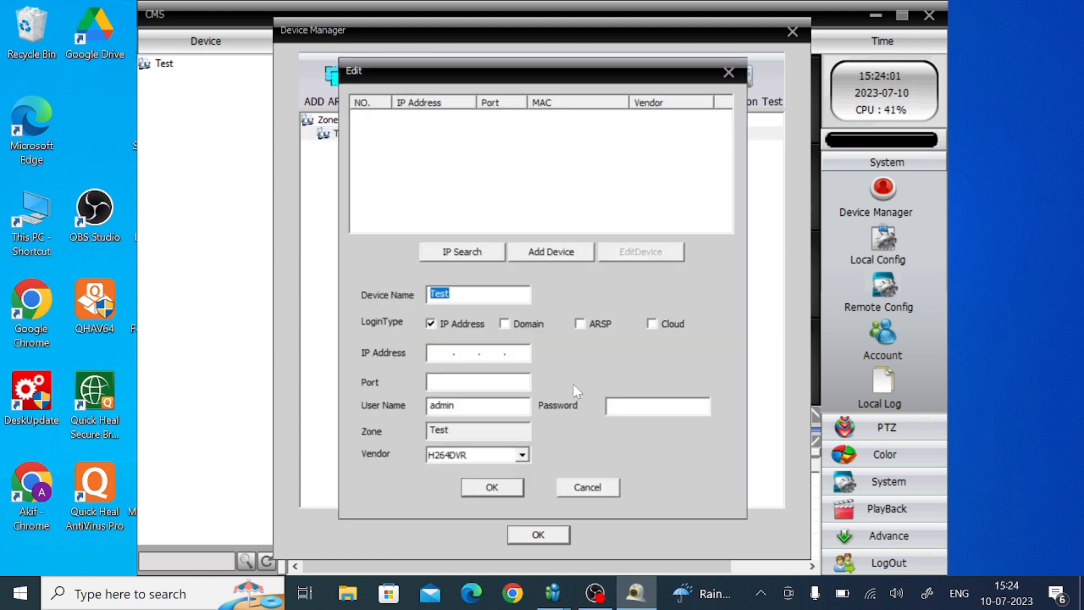
mouse_move(746, 365)
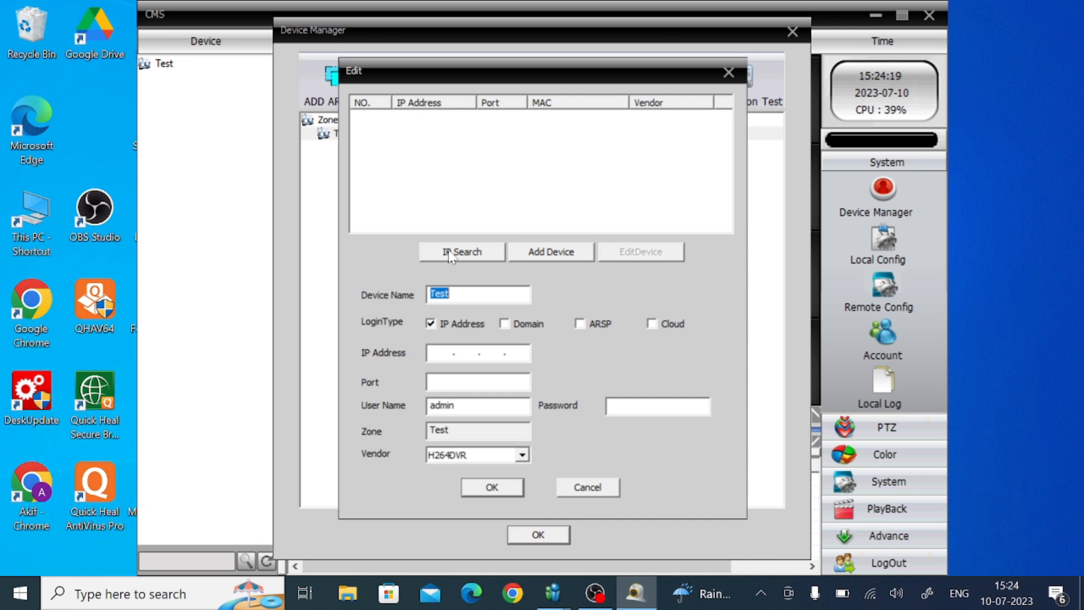
click(461, 251)
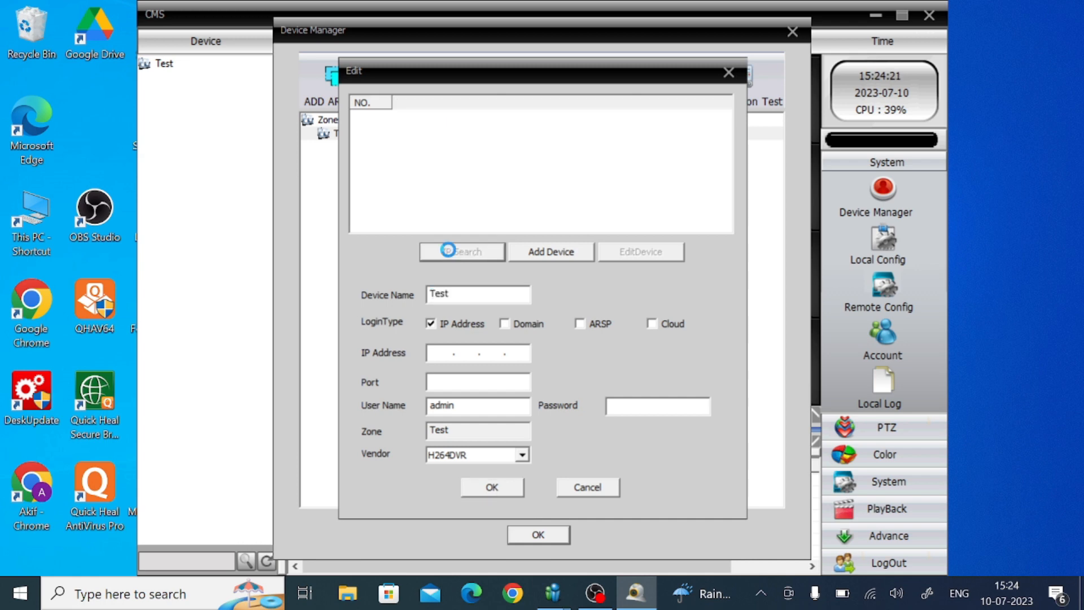
click(460, 250)
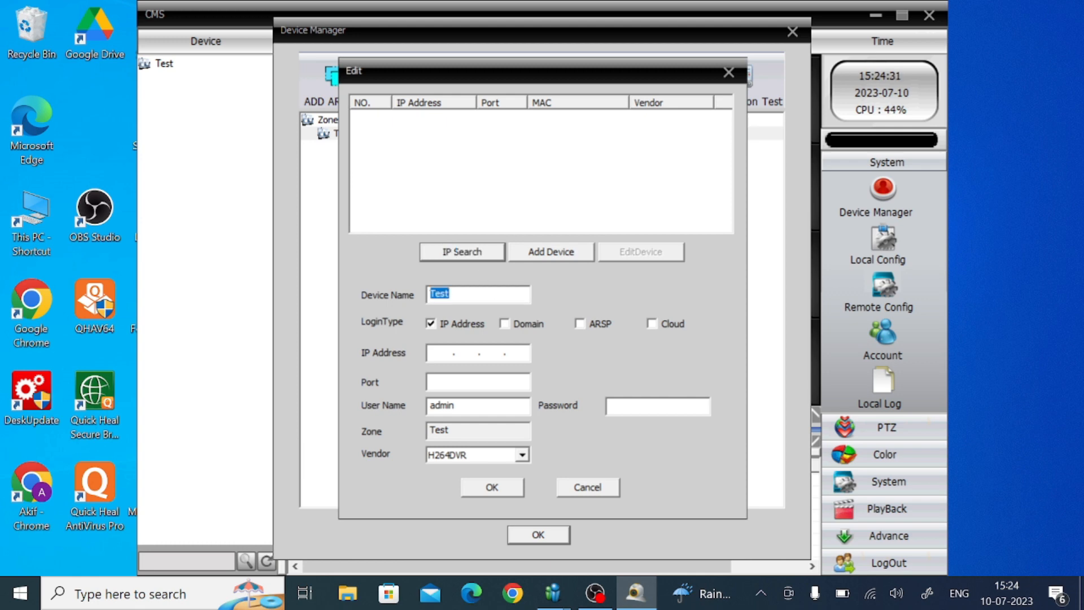
mouse_move(519, 289)
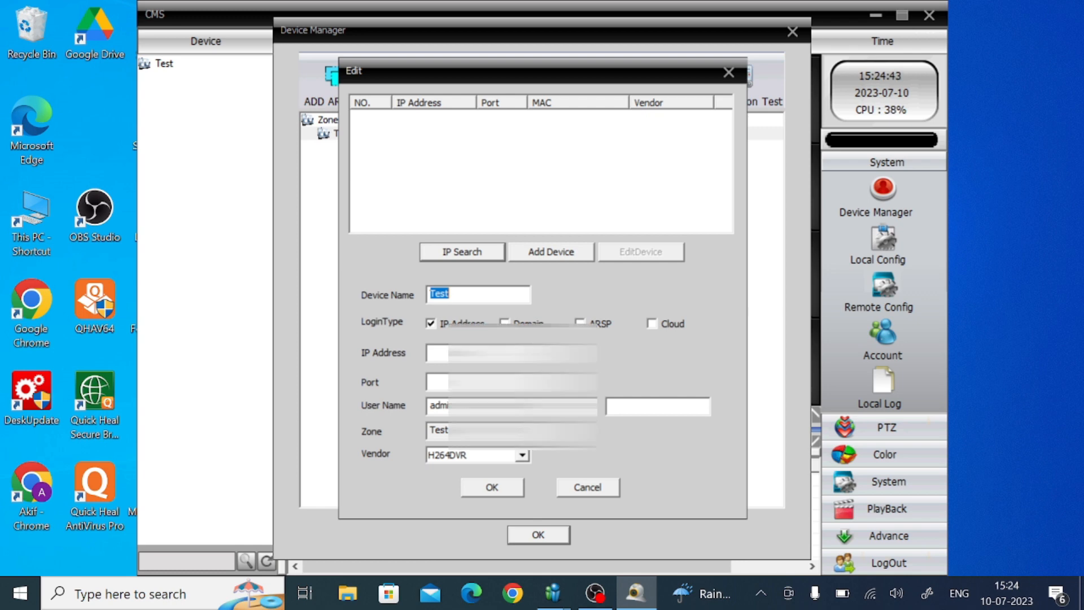
mouse_move(557, 316)
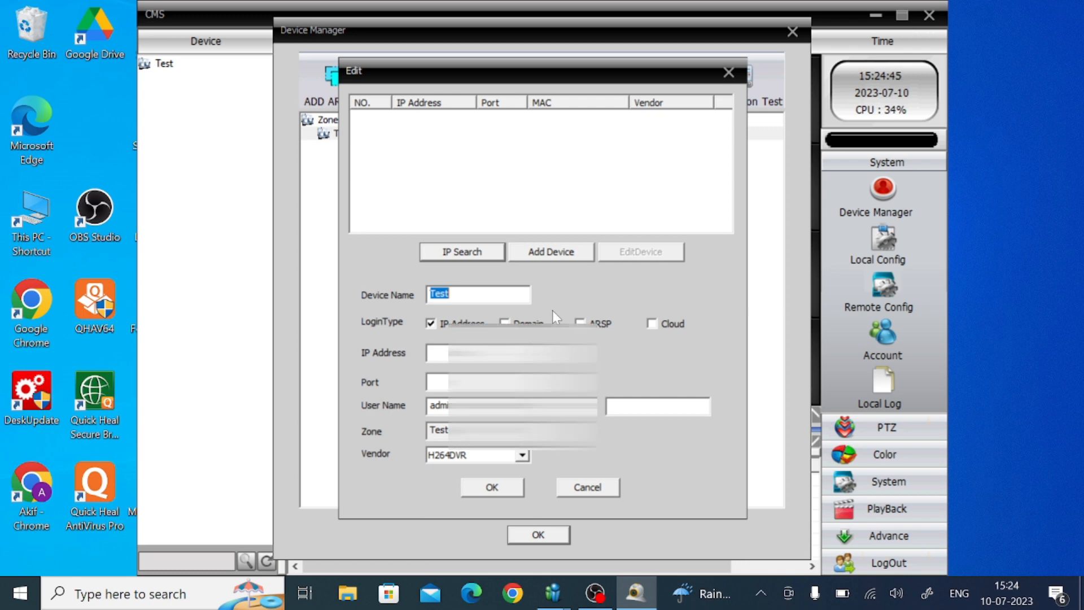
Step: Enter the DVR's IP address with LoginType kept on IP Address after briefly trying cloud
click(510, 352)
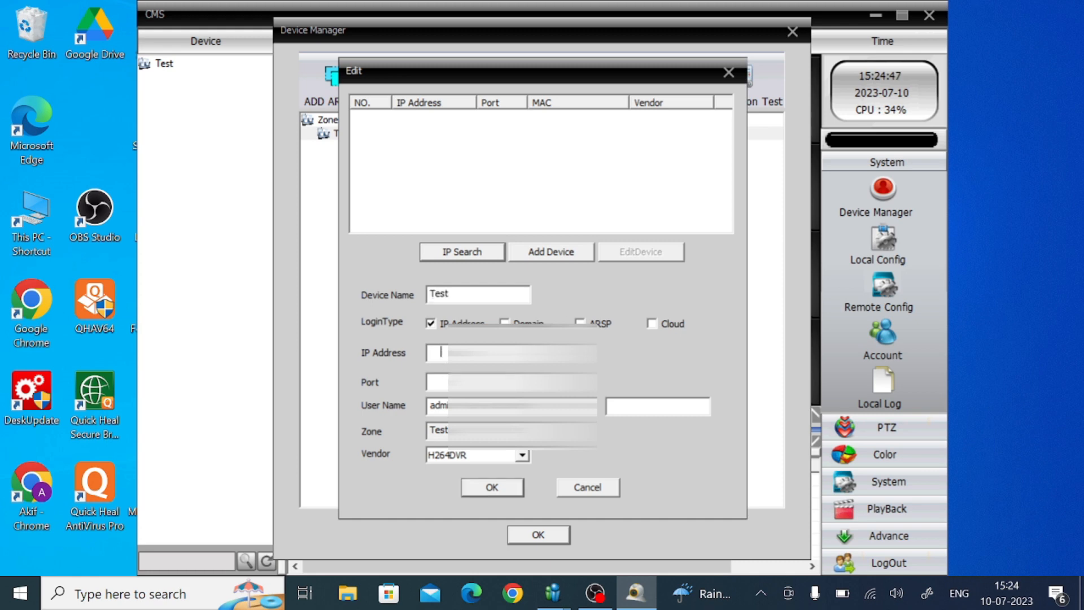
text(19)
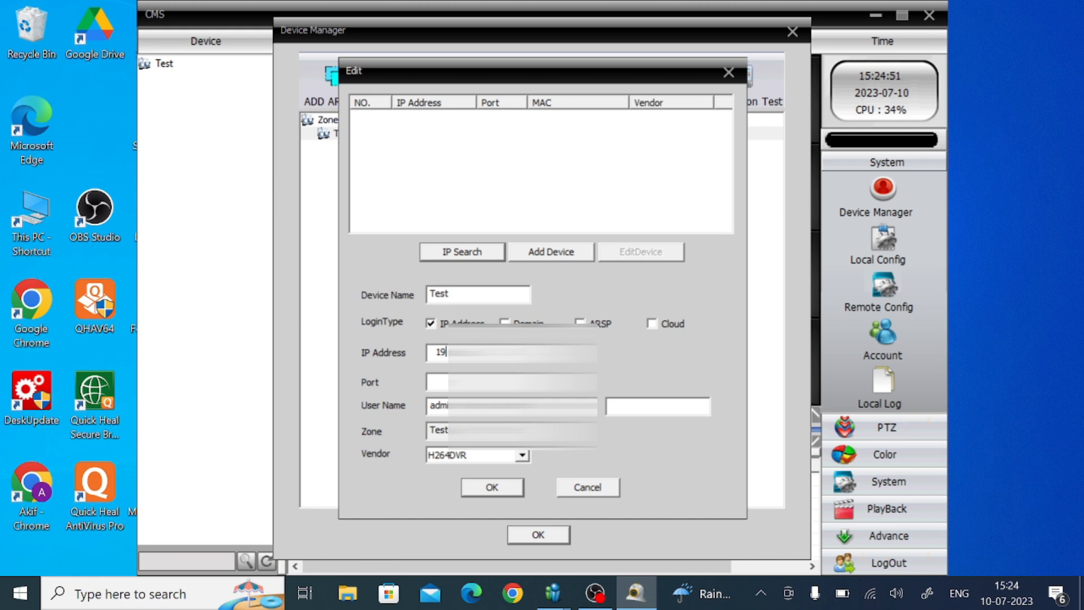
mouse_move(614, 332)
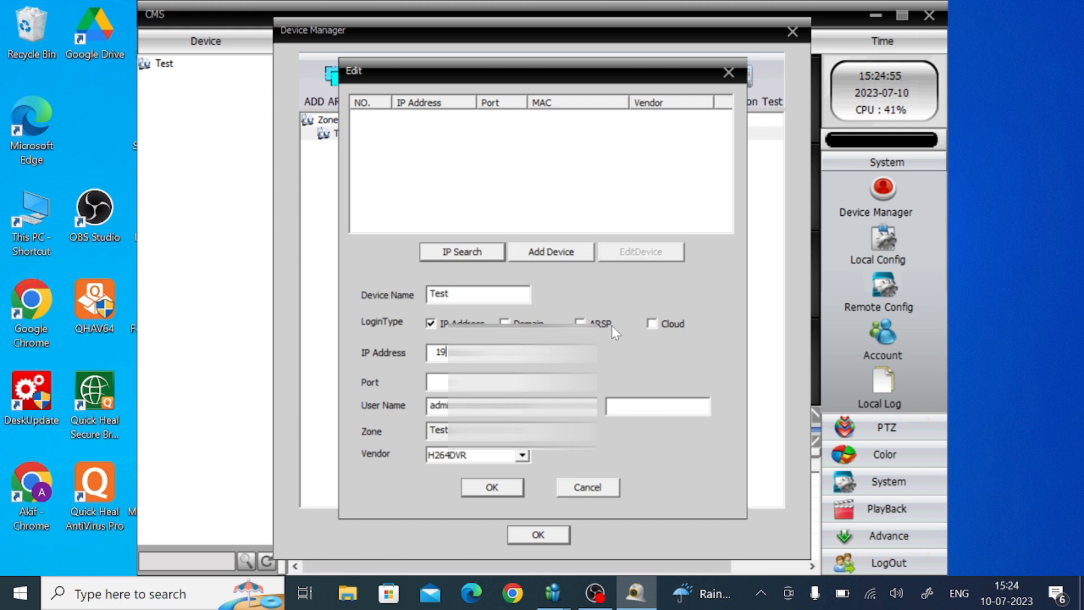
mouse_move(674, 344)
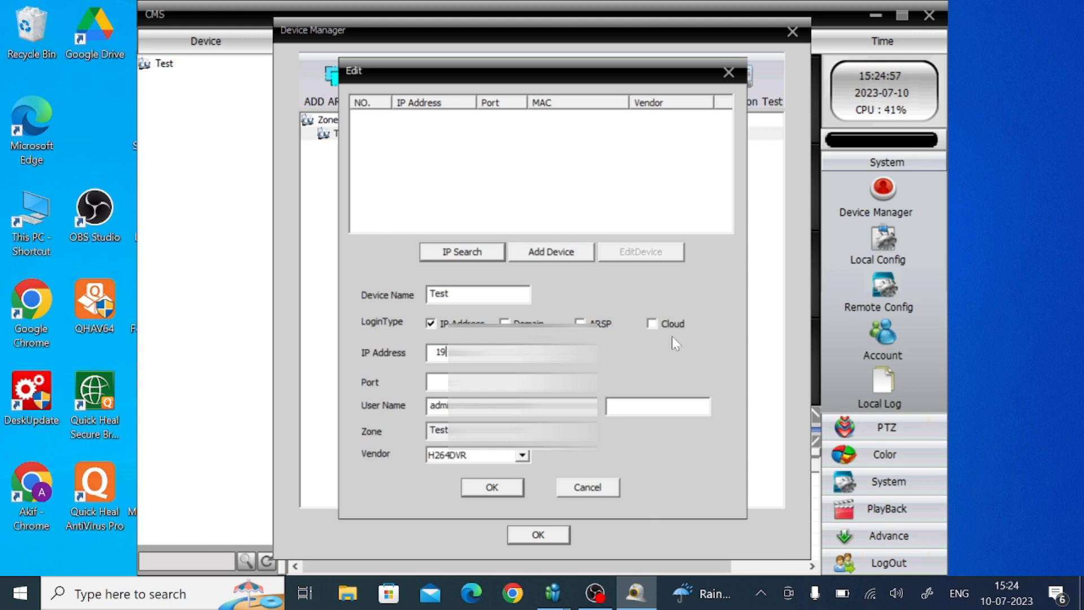
click(651, 324)
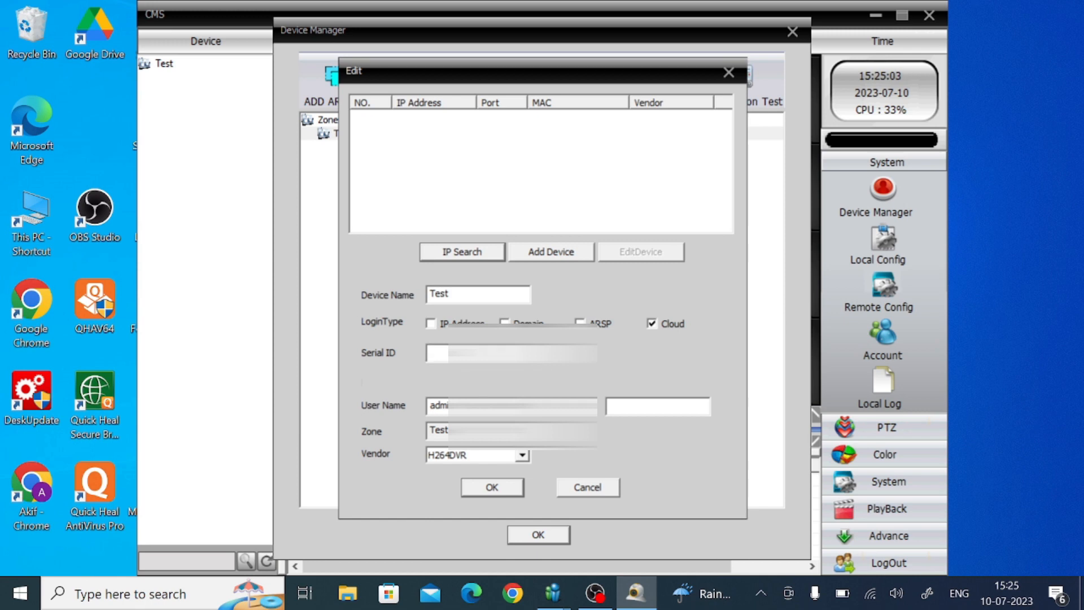
click(657, 405)
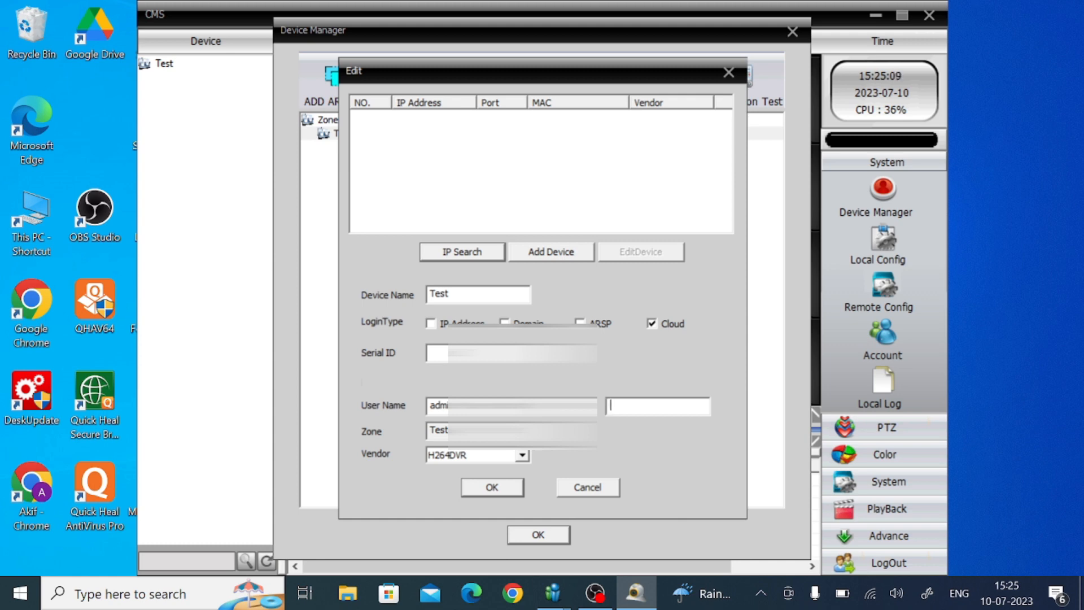
mouse_move(479, 283)
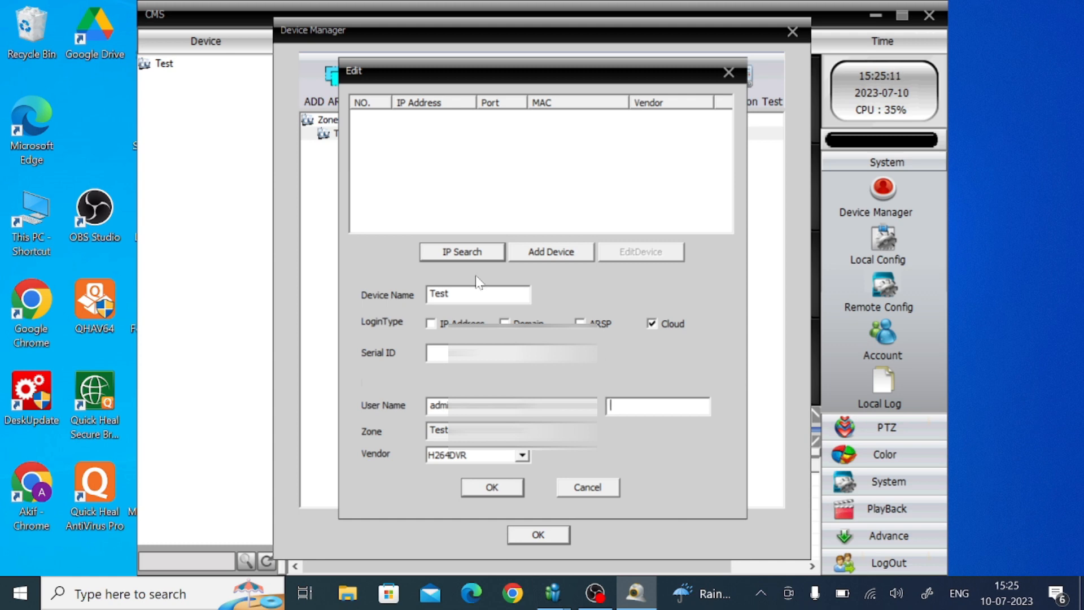
click(430, 323)
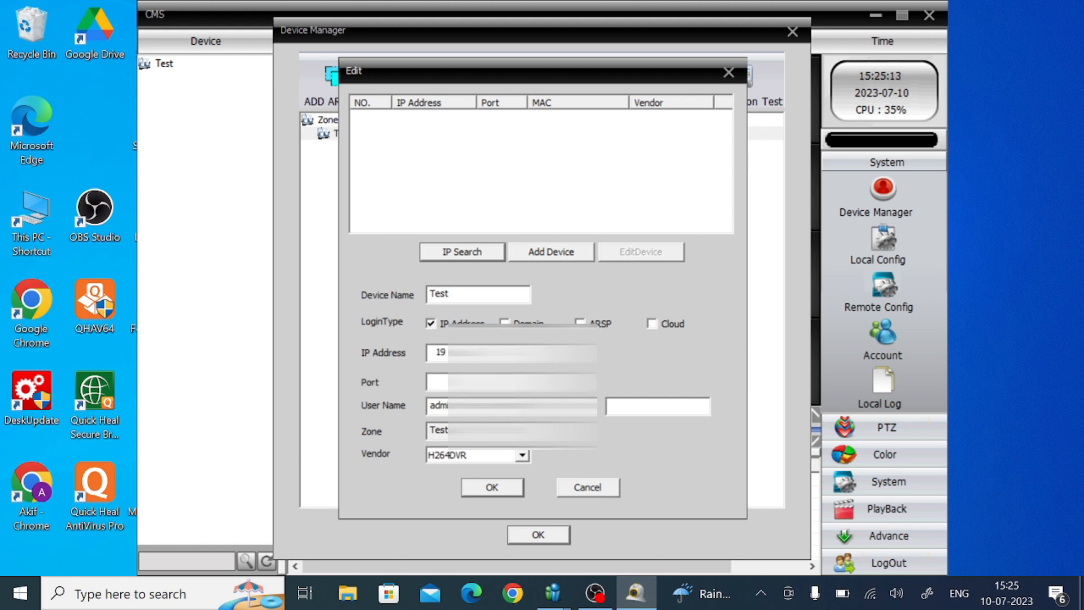
click(485, 353)
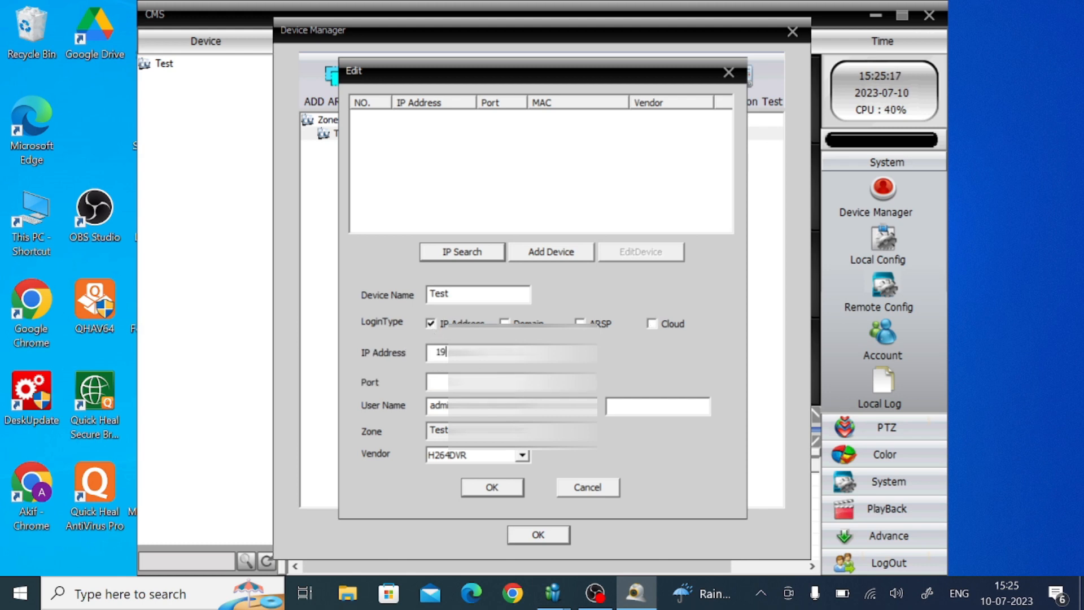
text(2)
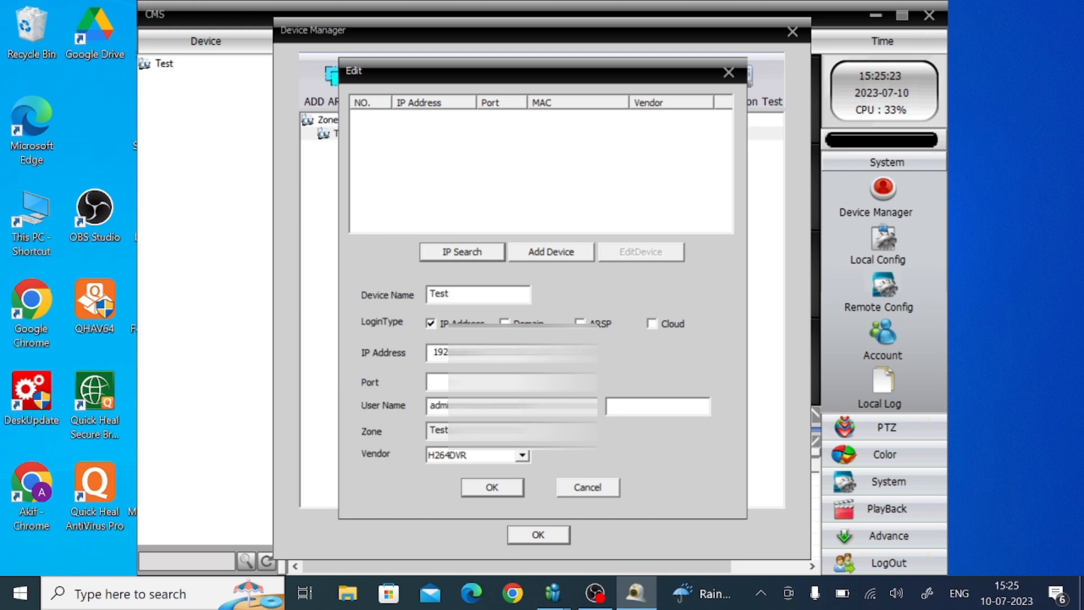
Step: Fill in port 6036 and the device password for the Test DVR
click(511, 380)
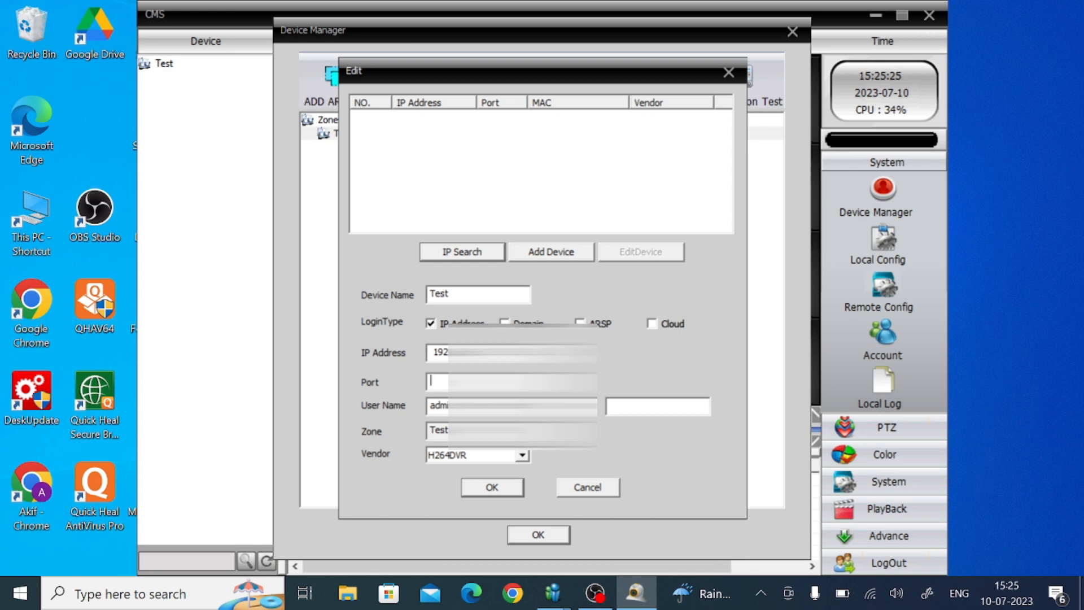
text(603)
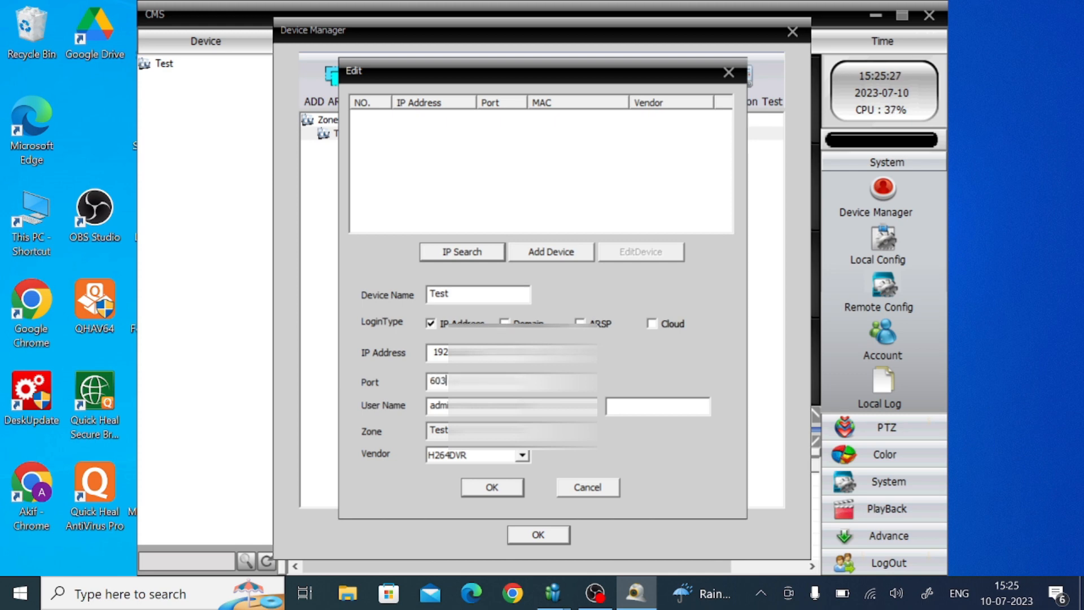
text(6)
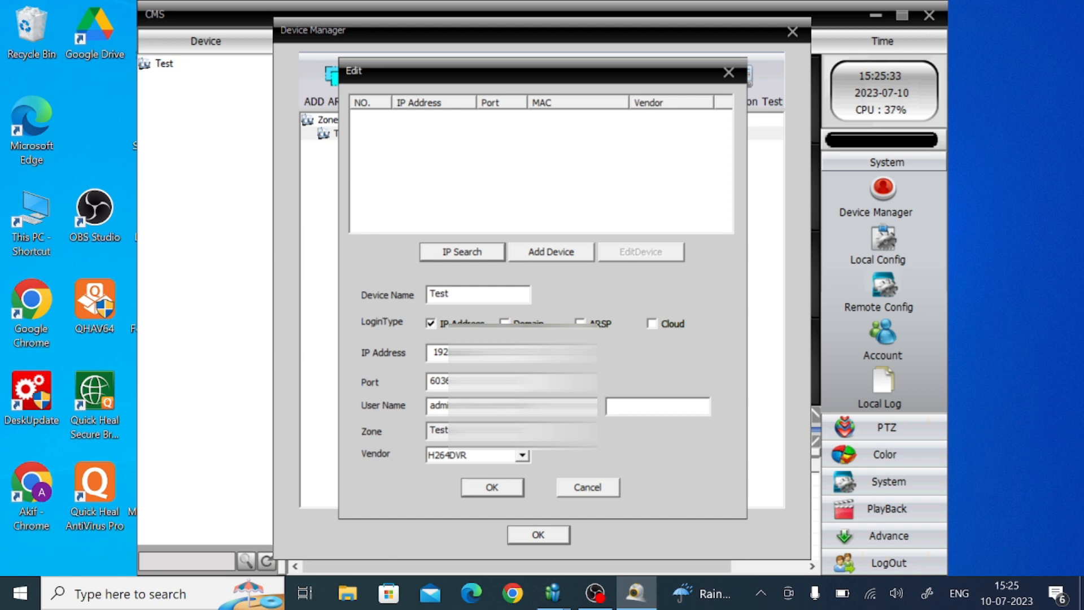
click(657, 406)
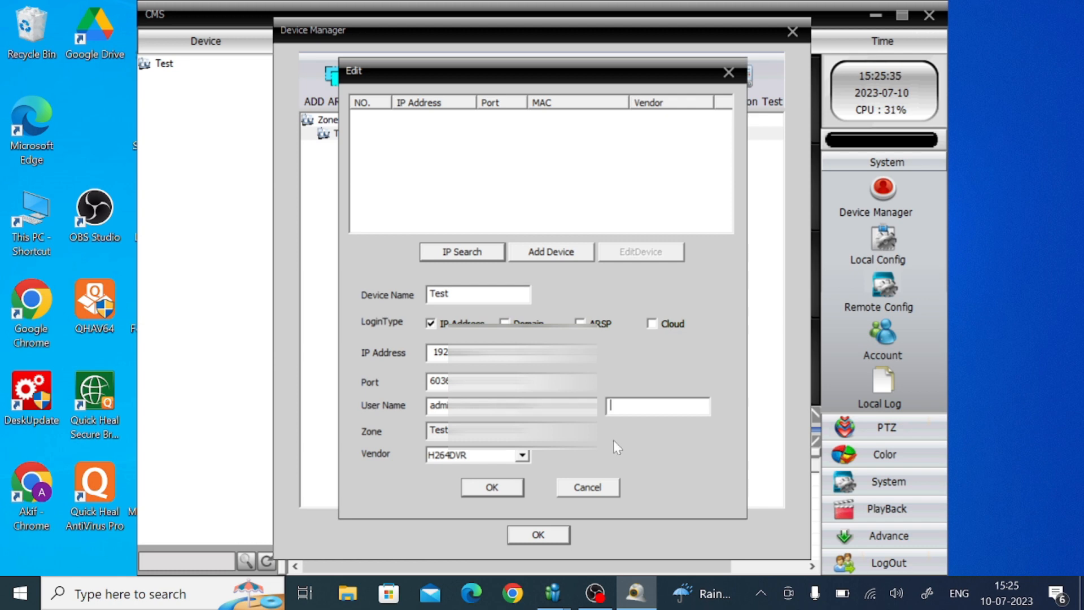
text(**)
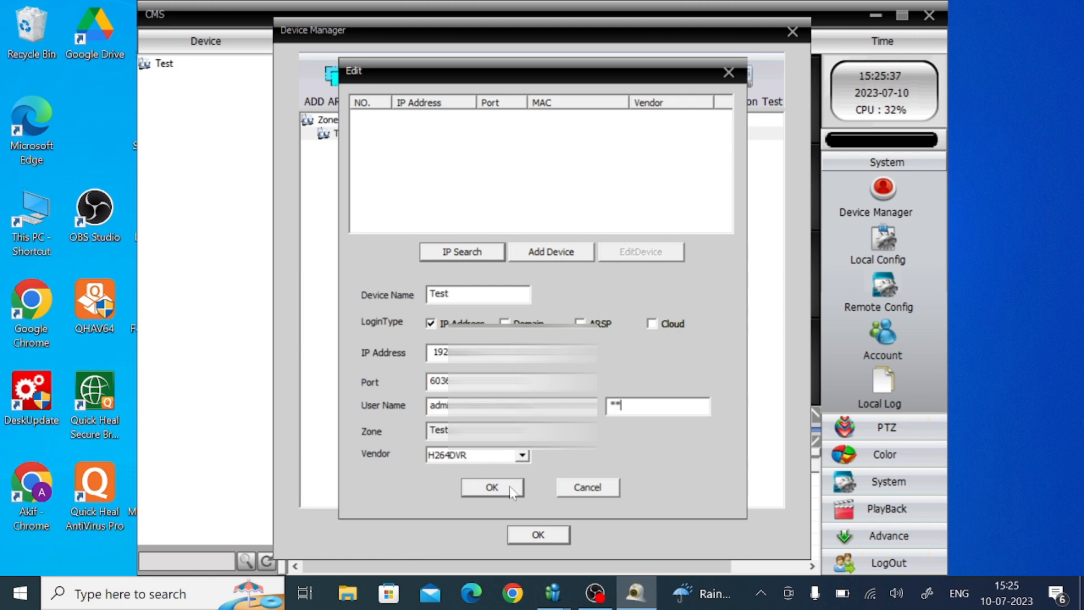
Step: Save the Test DVR into zone Test and leave the Device Manager
click(491, 487)
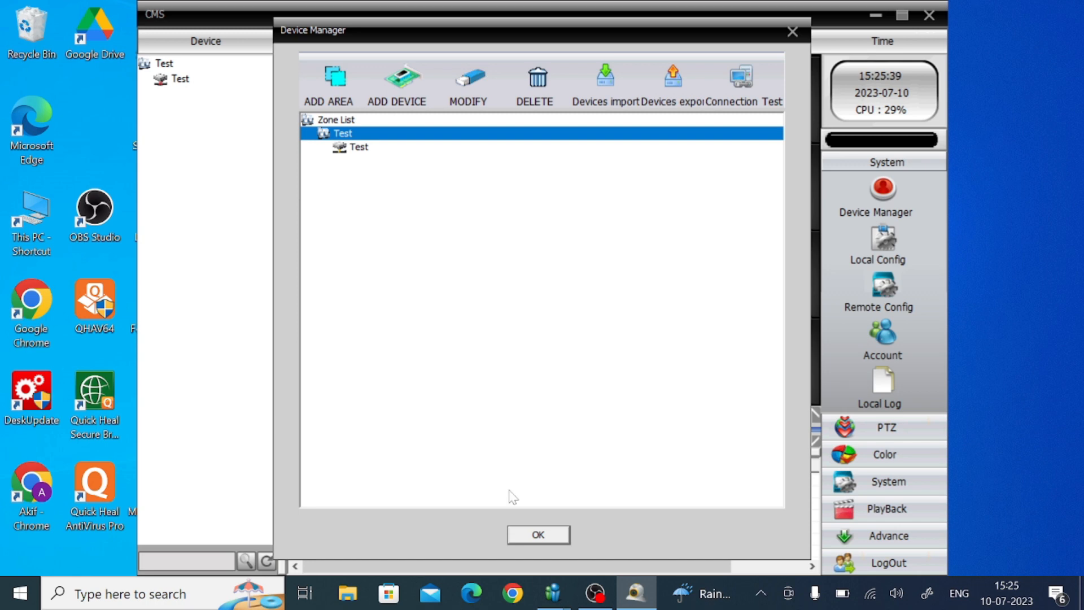
mouse_move(531, 541)
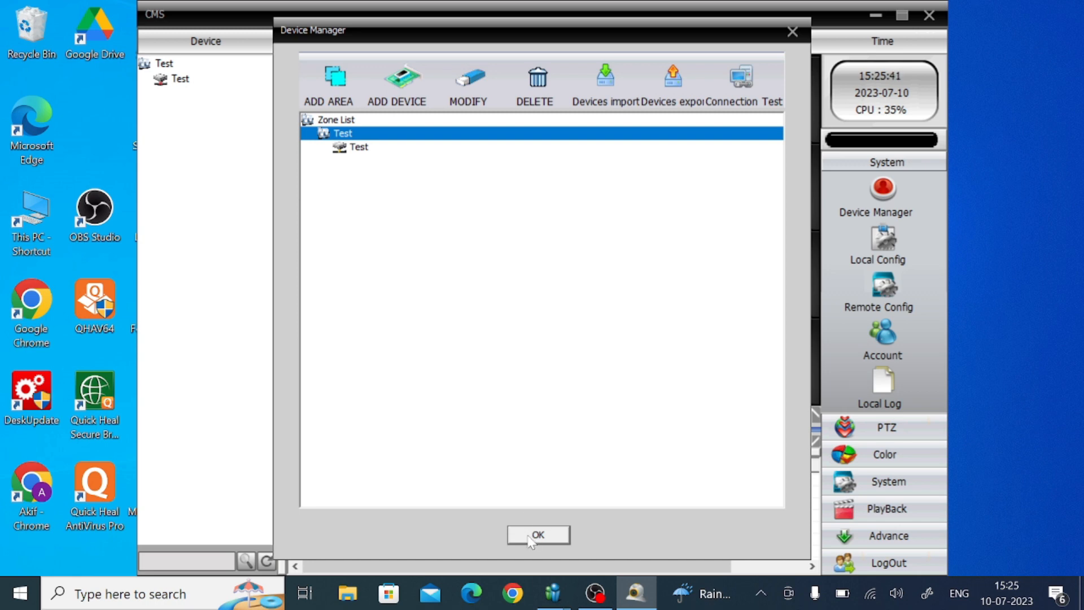
click(537, 534)
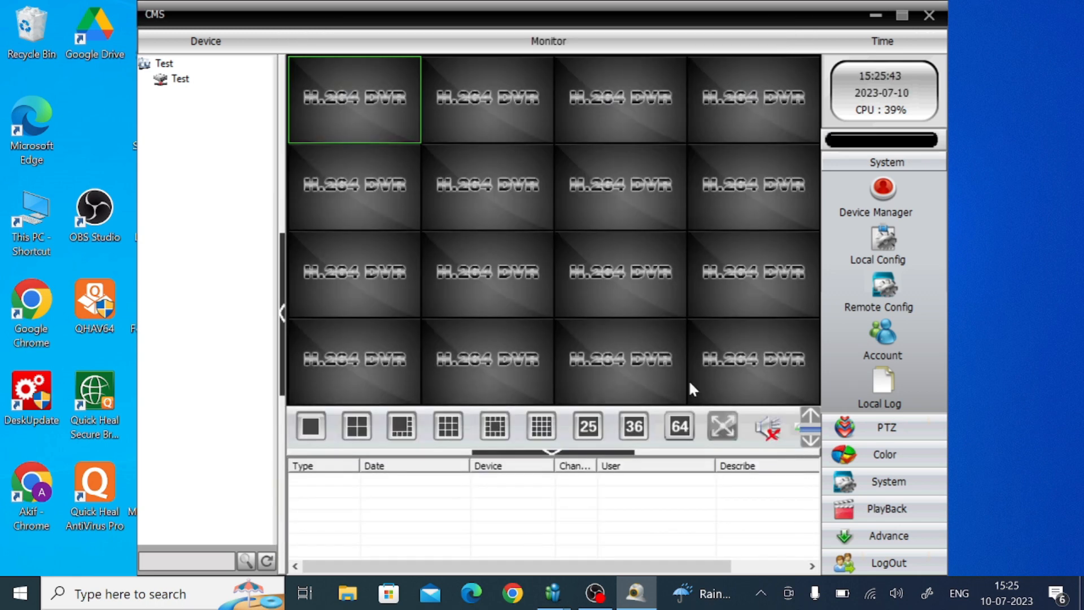
Step: Expand the Test DVR's camera list and show CAM01's live video in the first monitor tile
click(180, 79)
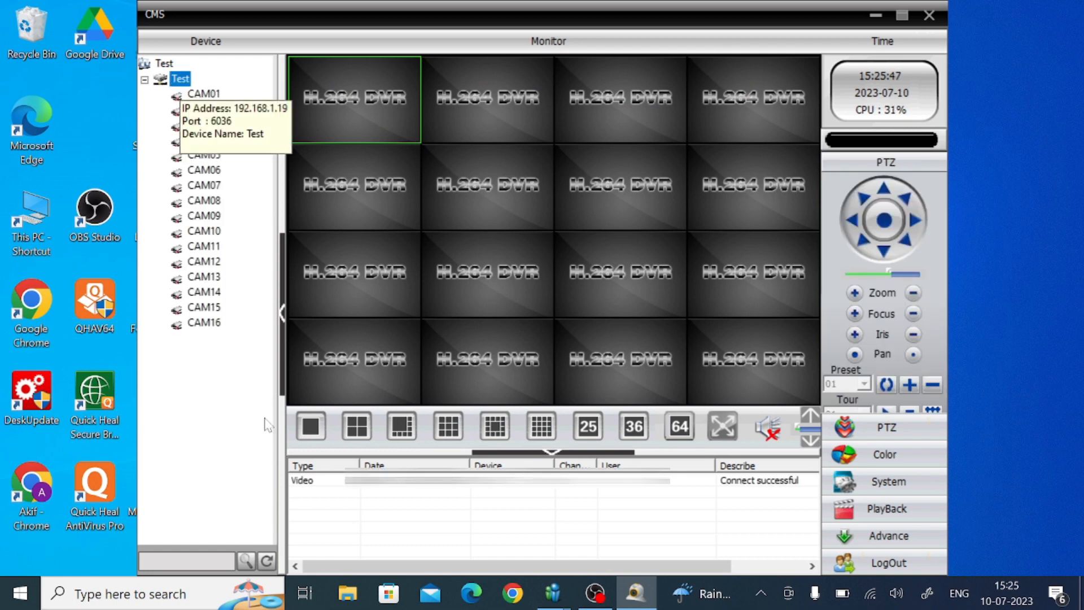
mouse_move(204, 404)
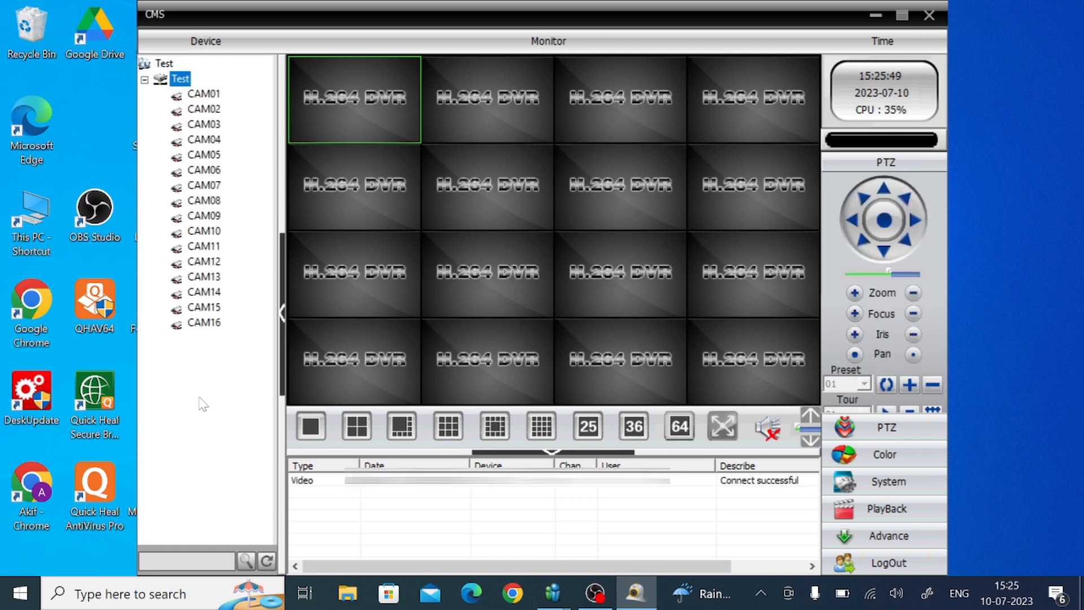
mouse_move(204, 93)
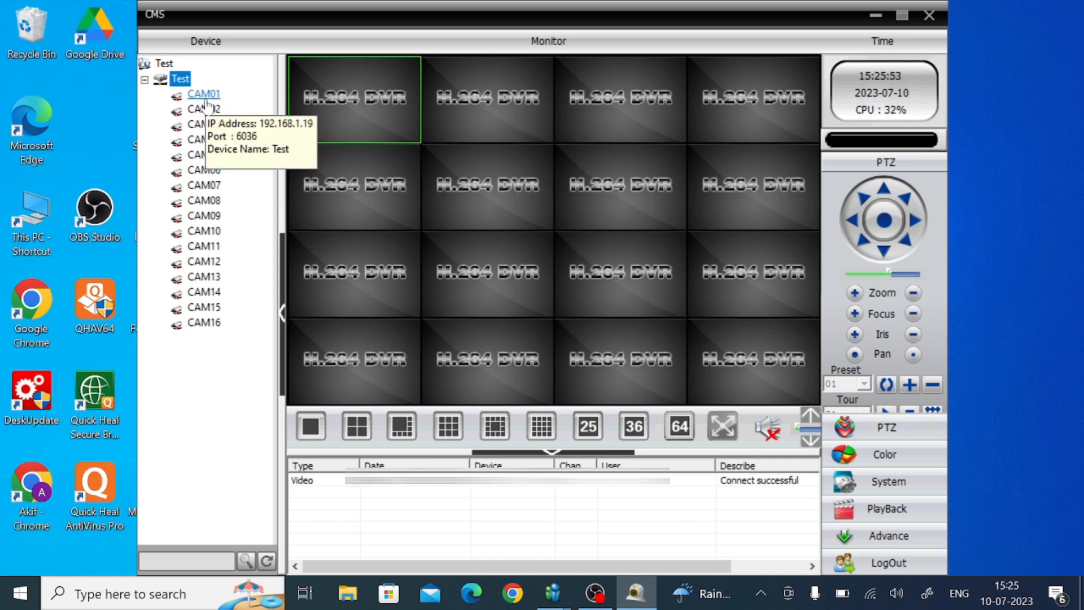
click(204, 93)
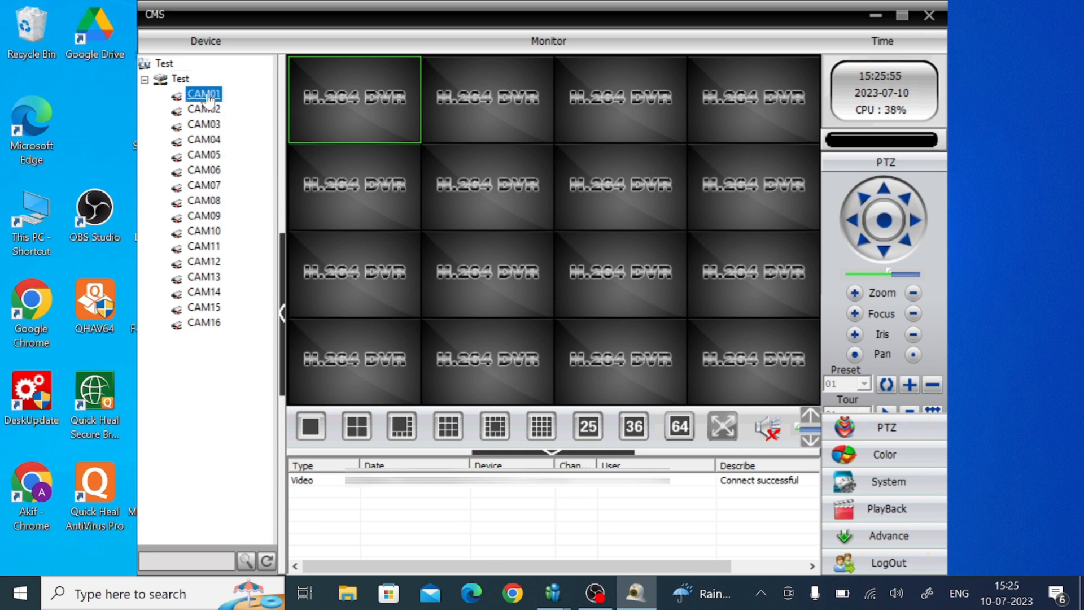
double_click(203, 94)
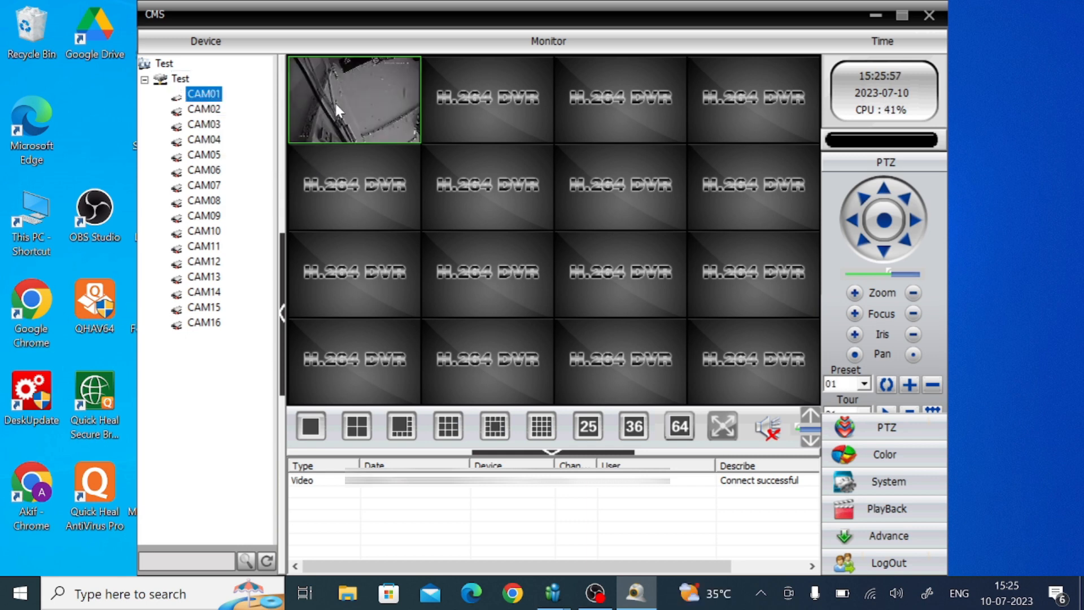